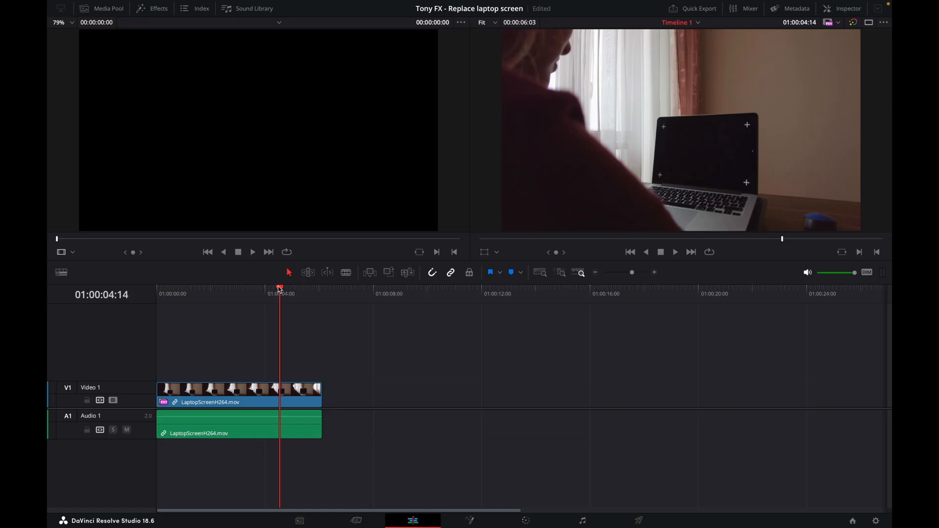
# Step: Scrub the laptop clip, then convert it on V1 into Fusion Clip 1
pyautogui.click(219, 294)
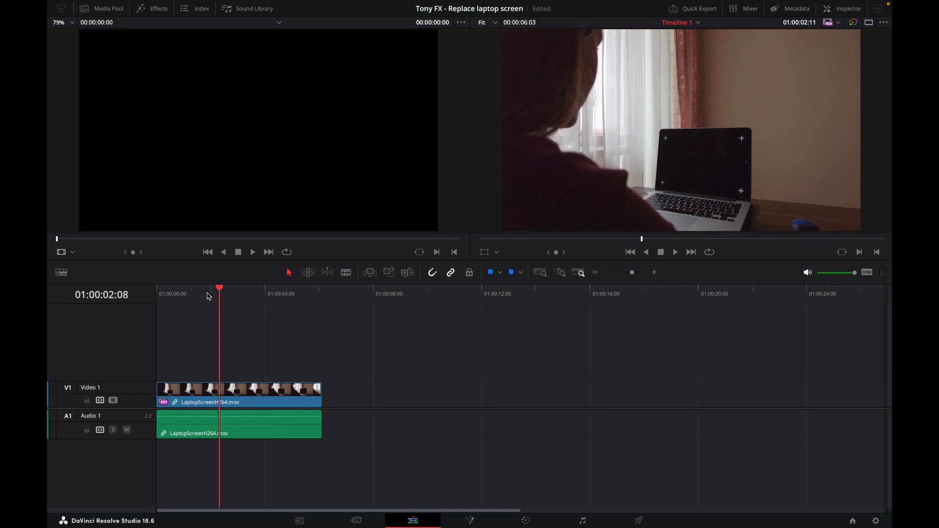
pyautogui.click(248, 294)
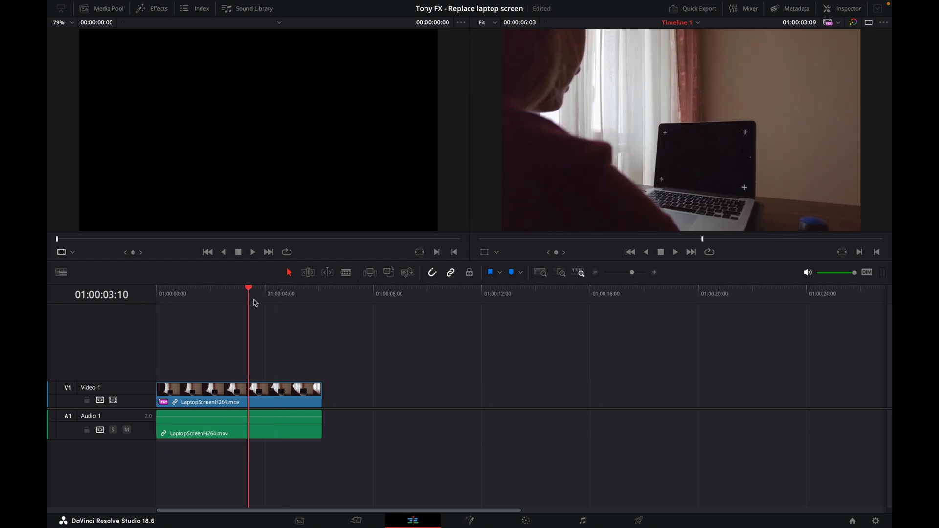
pyautogui.click(294, 288)
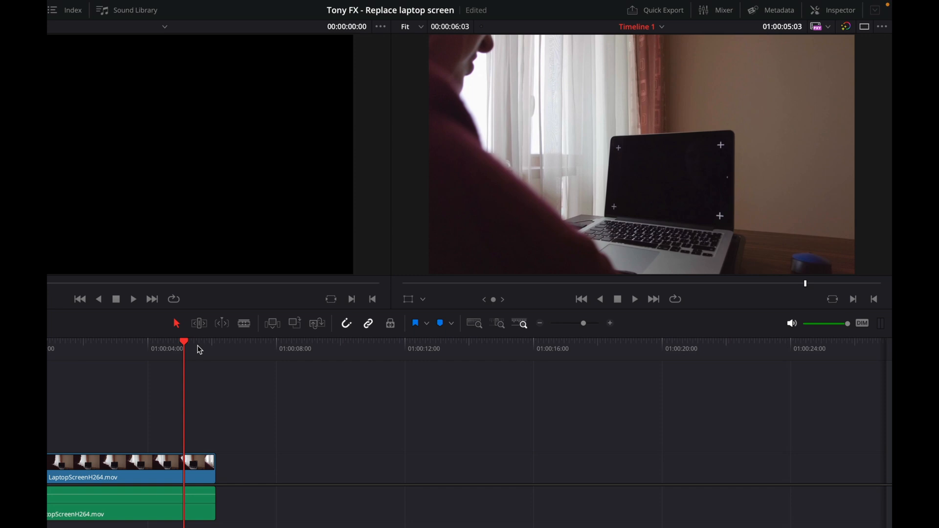
pyautogui.rightClick(239, 401)
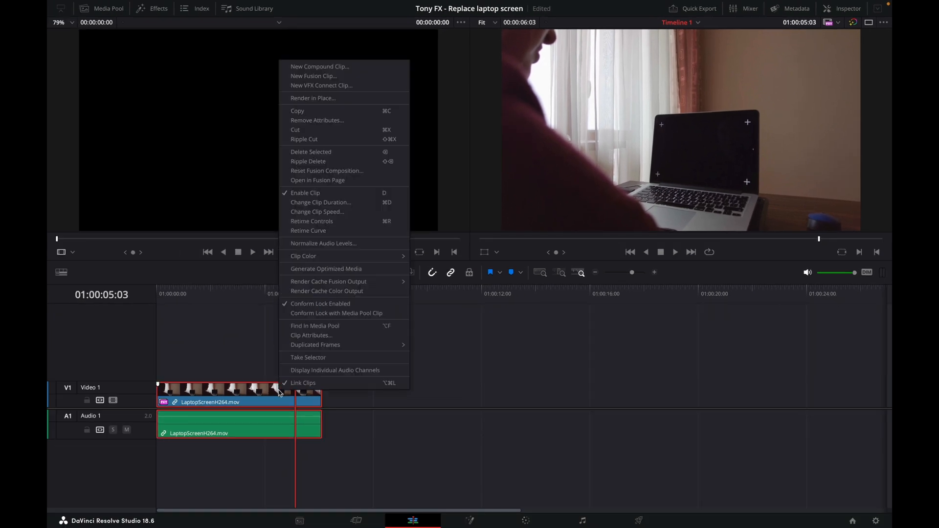
pyautogui.moveTo(328, 76)
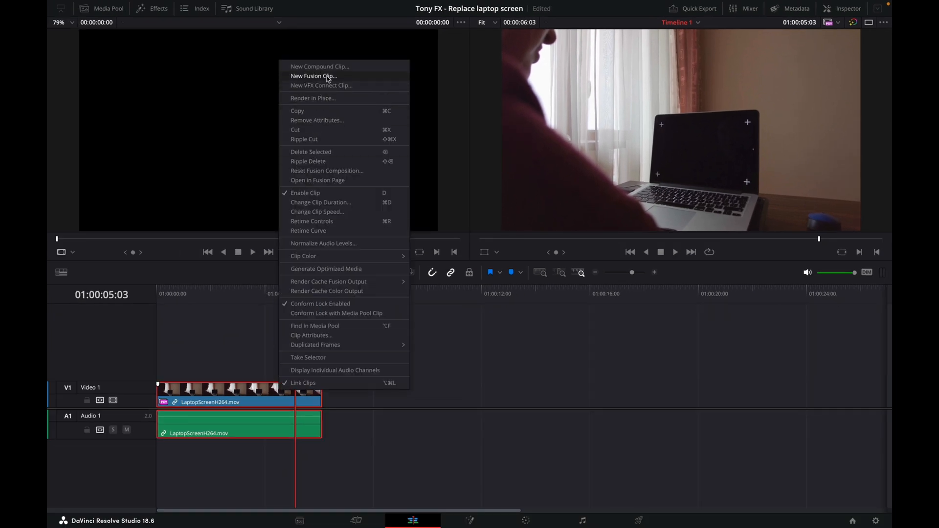
pyautogui.click(314, 76)
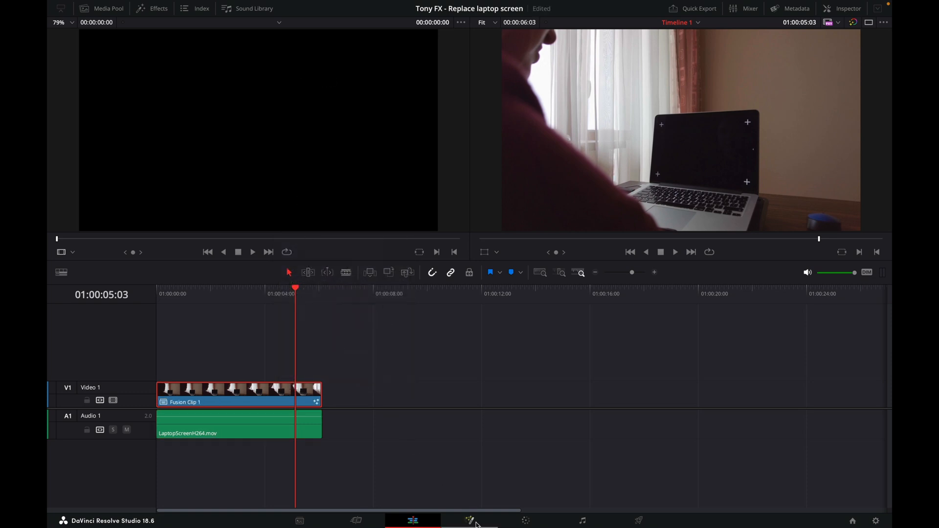
# Step: On the Fusion page, rename MediaIn1 to 'laptop' and scrub to the final frame
pyautogui.click(469, 521)
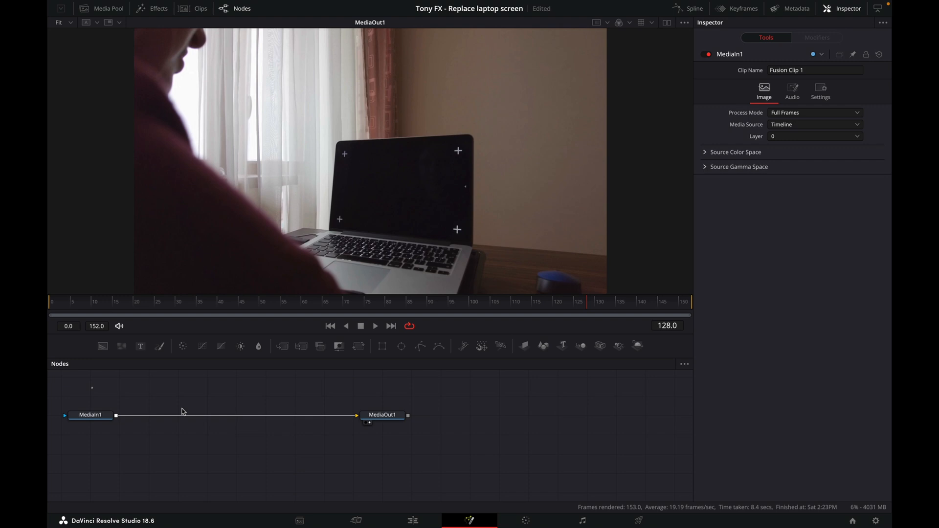
pyautogui.click(382, 414)
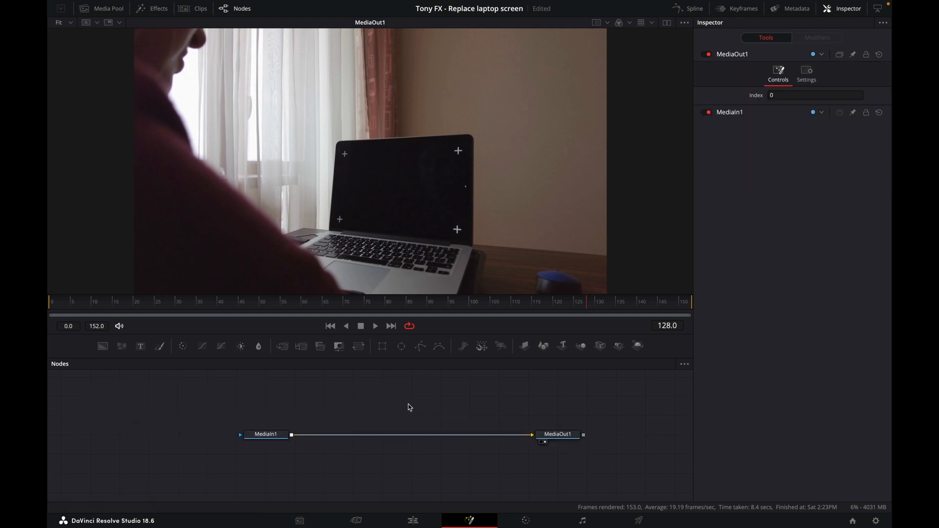
pyautogui.rightClick(265, 434)
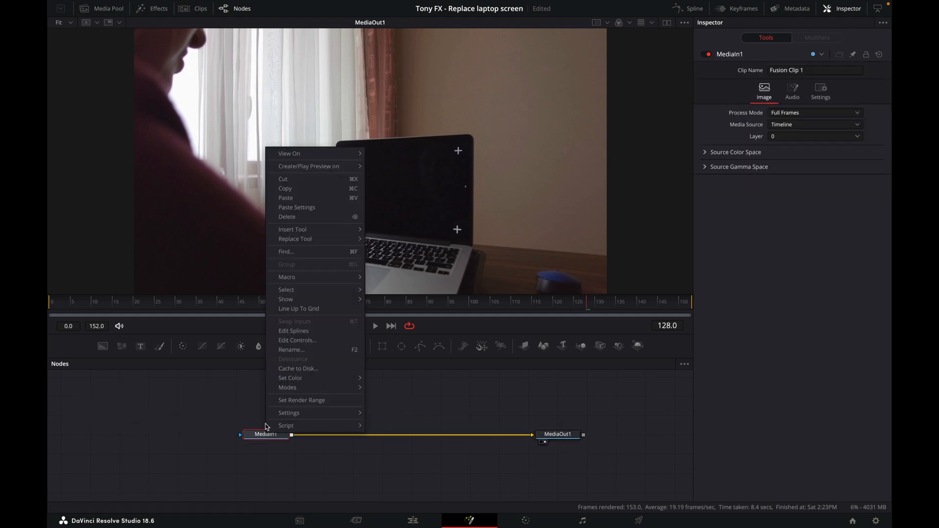
pyautogui.click(291, 350)
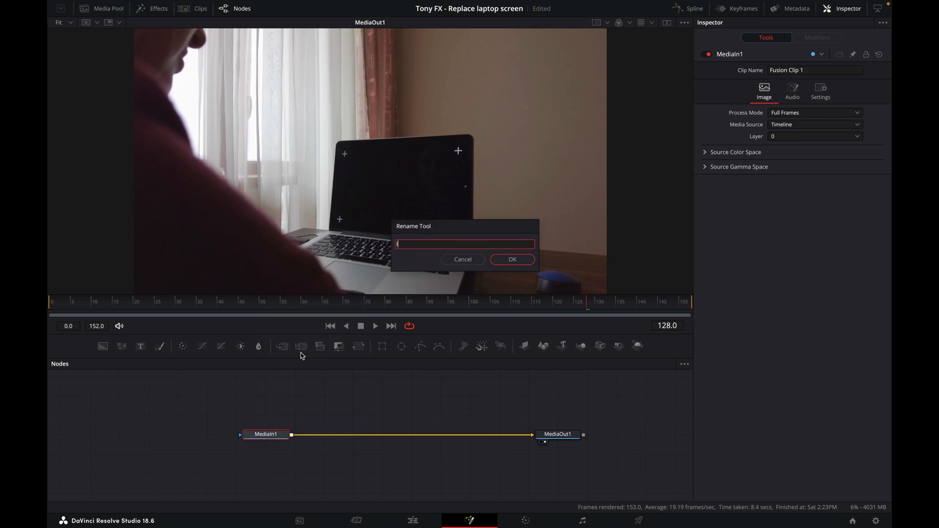
pyautogui.write('laptop')
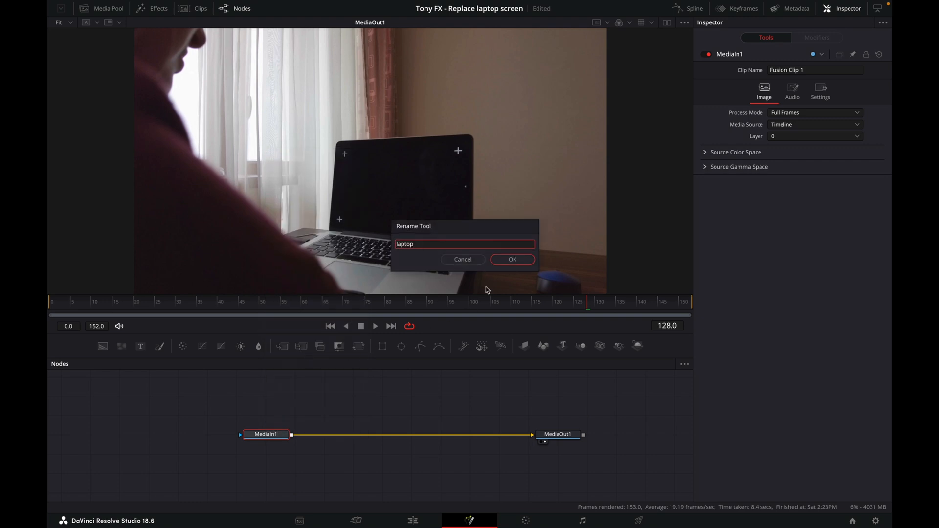
pyautogui.click(511, 259)
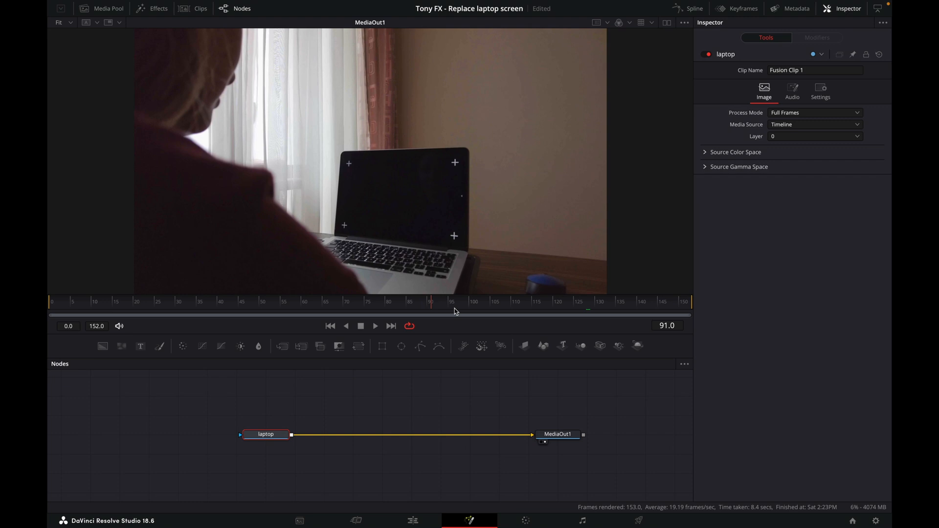
pyautogui.click(115, 301)
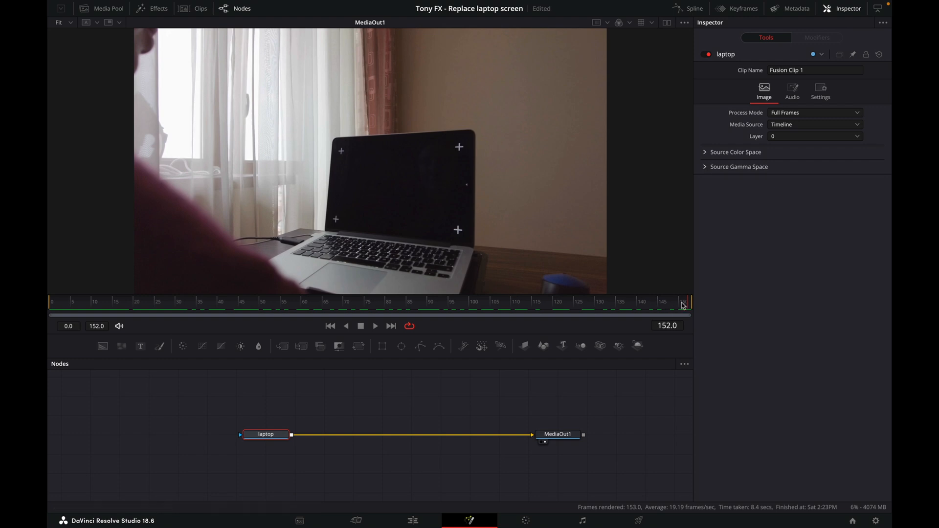
pyautogui.moveTo(729, 299)
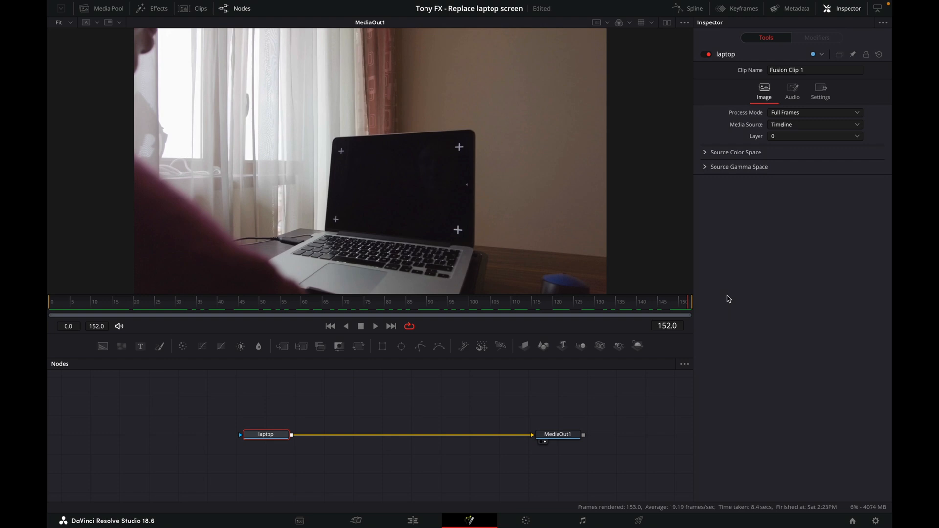
pyautogui.moveTo(672, 310)
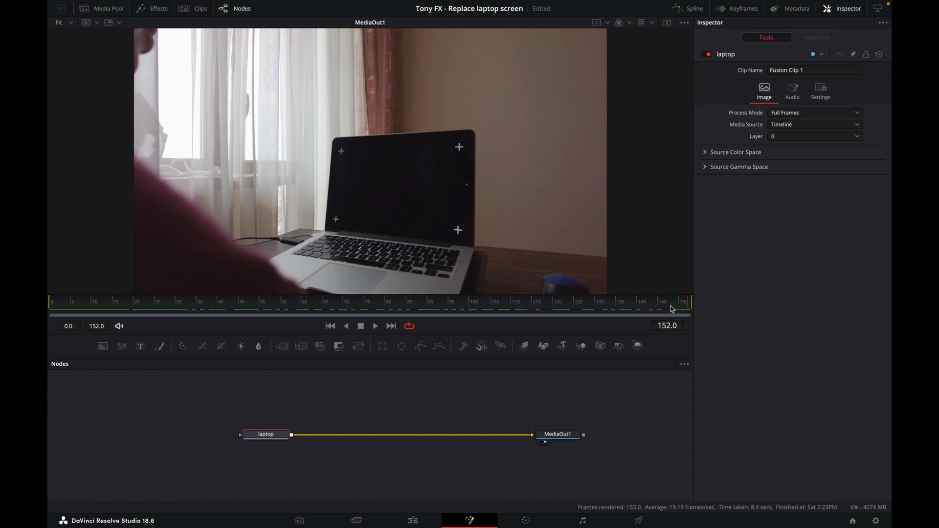
pyautogui.click(662, 307)
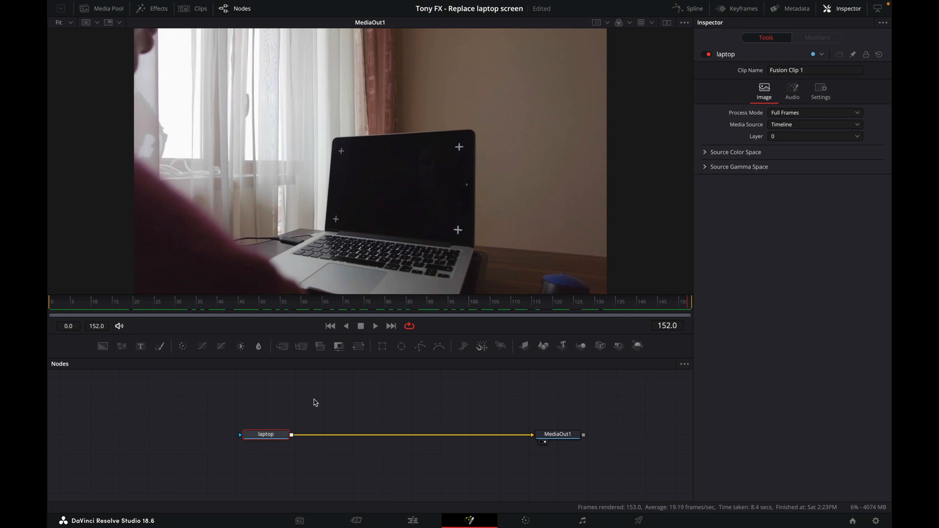
# Step: Select the laptop node and add a Planar Tracker node via search
pyautogui.click(265, 434)
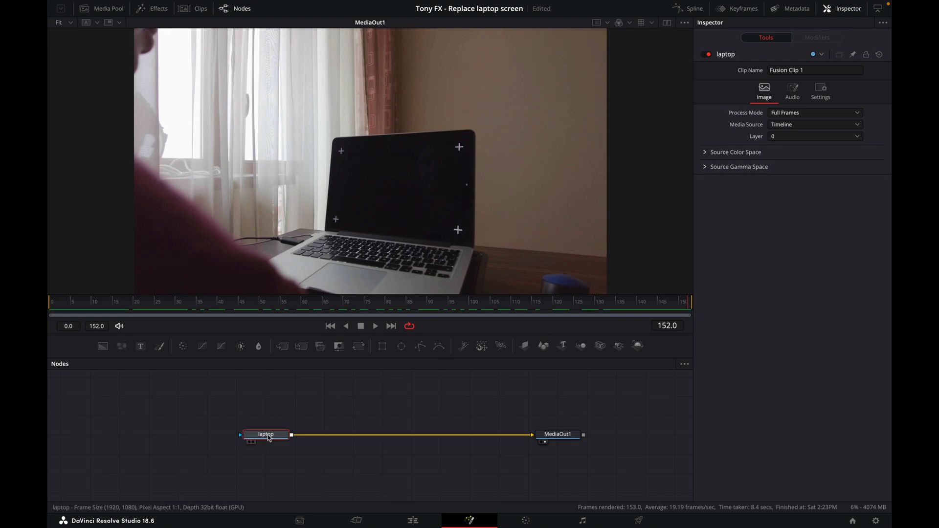
pyautogui.write('plana')
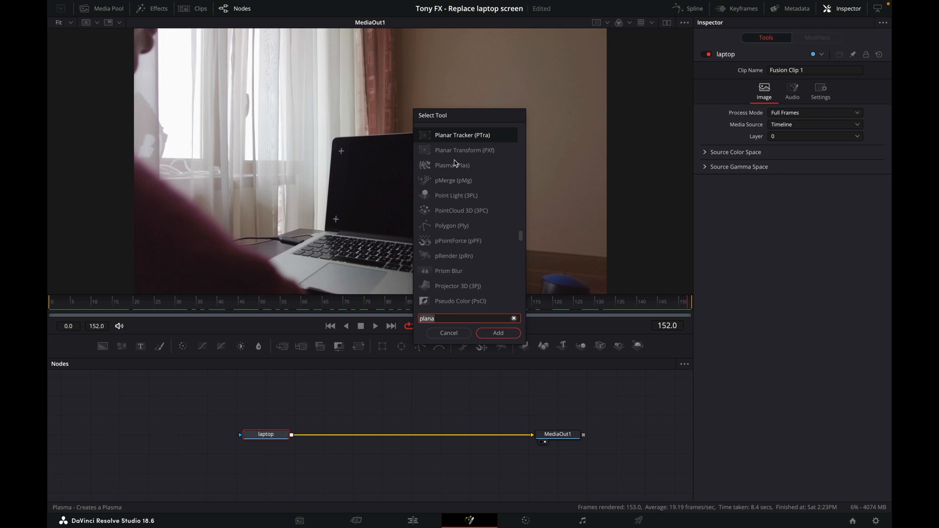
pyautogui.press('BackSpace')
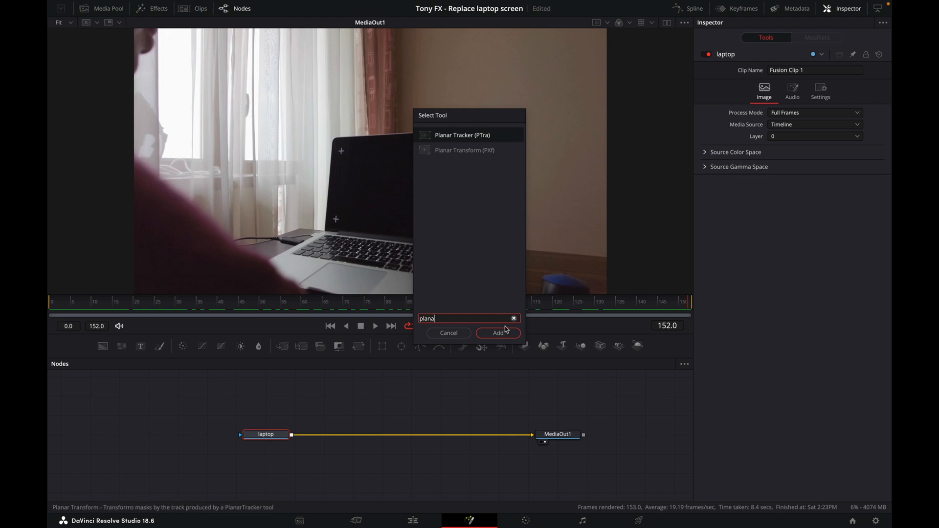
pyautogui.click(498, 333)
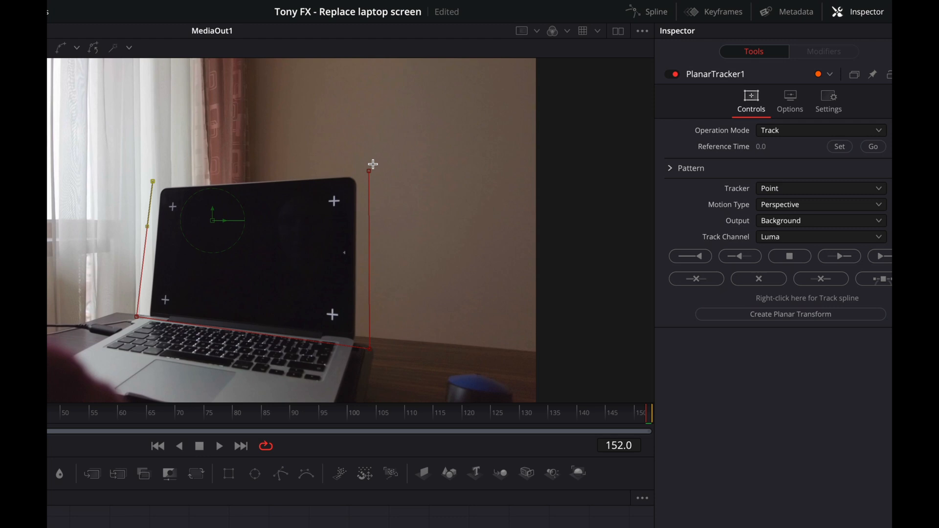
pyautogui.moveTo(371, 171)
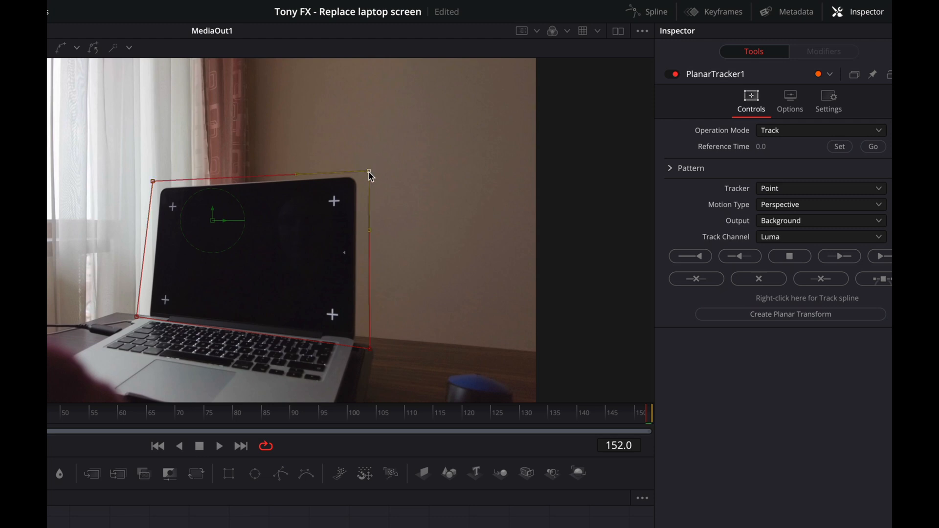
# Step: Close the Planar Tracker polygon around the laptop screen in the viewer
pyautogui.moveTo(368, 172); pyautogui.dragTo(368, 166)
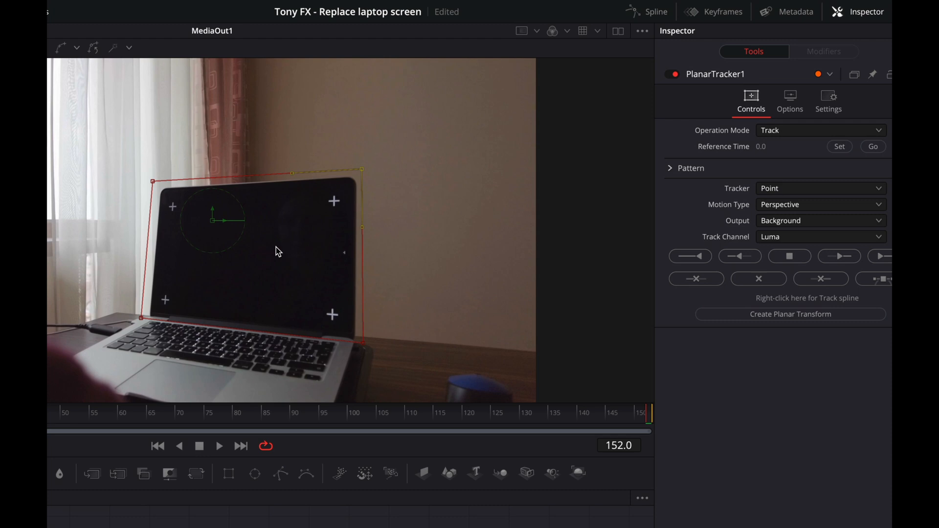
pyautogui.moveTo(791, 190)
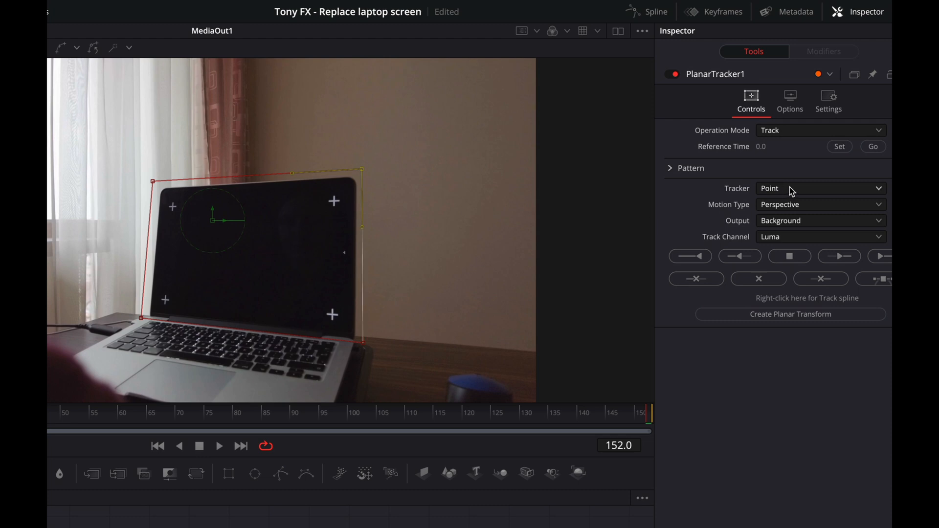
# Step: Set Tracker to Hybrid Point/Area and Reference Time to frame 152
pyautogui.click(820, 188)
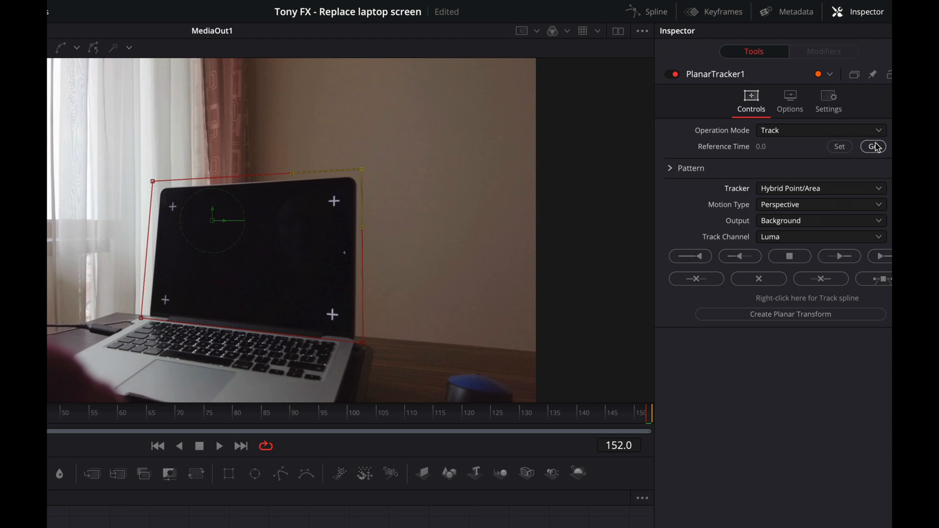
pyautogui.moveTo(704, 151)
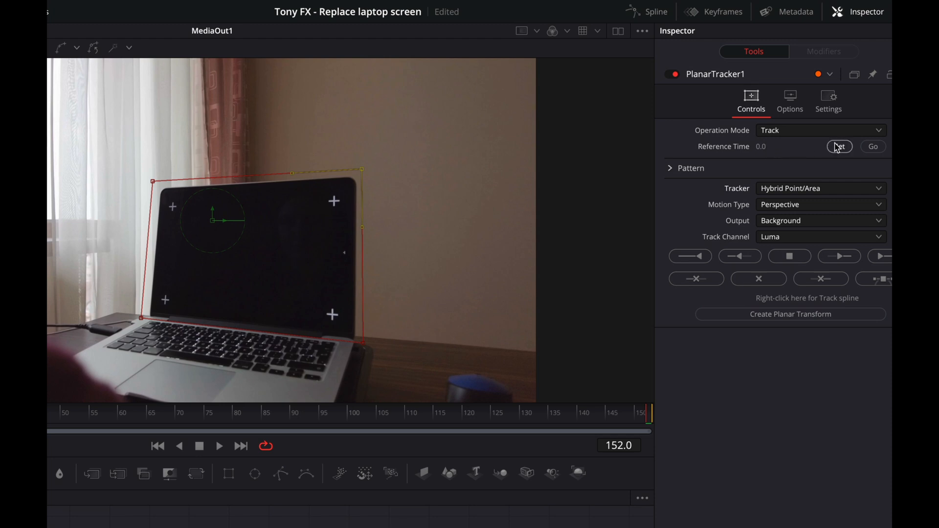
pyautogui.click(839, 146)
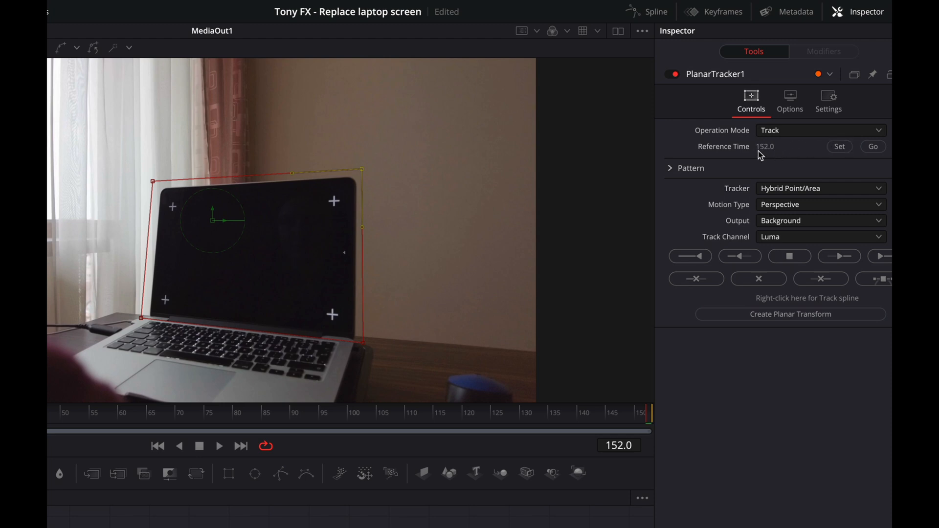
pyautogui.moveTo(768, 154)
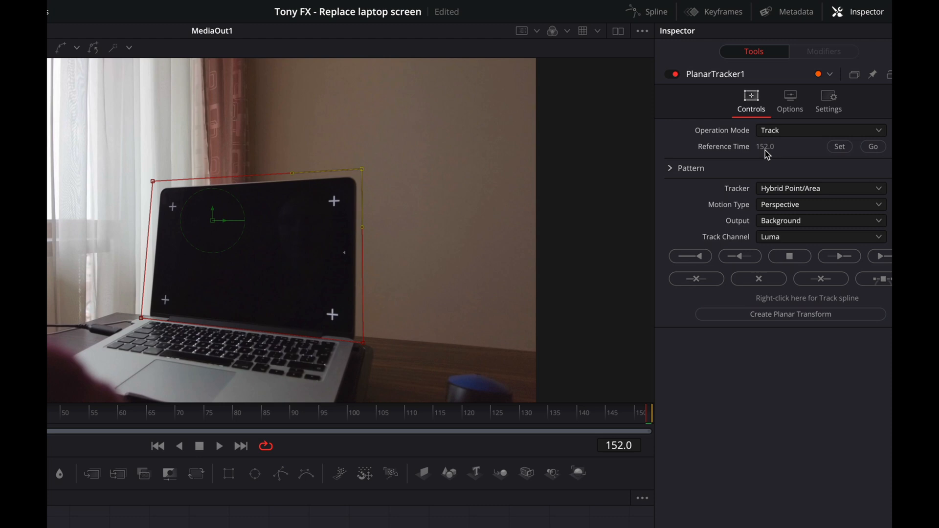
pyautogui.moveTo(696, 421)
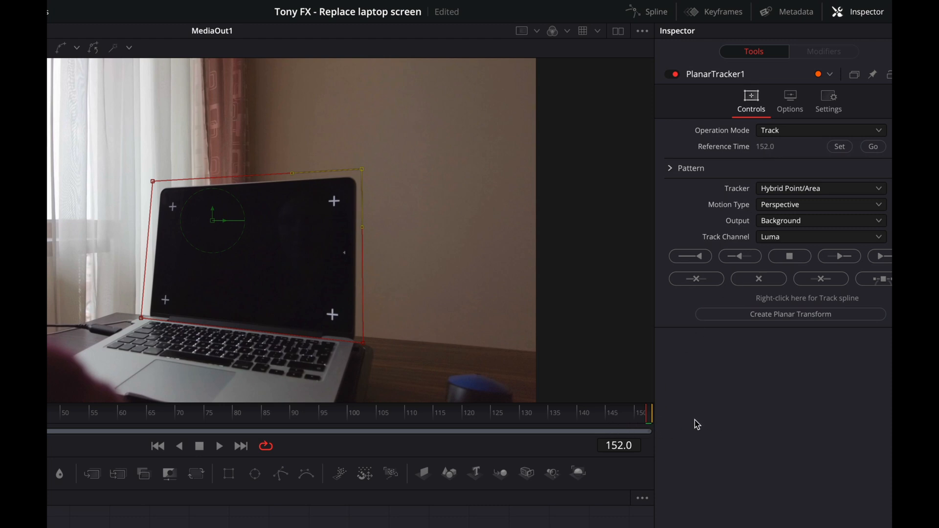
pyautogui.click(690, 257)
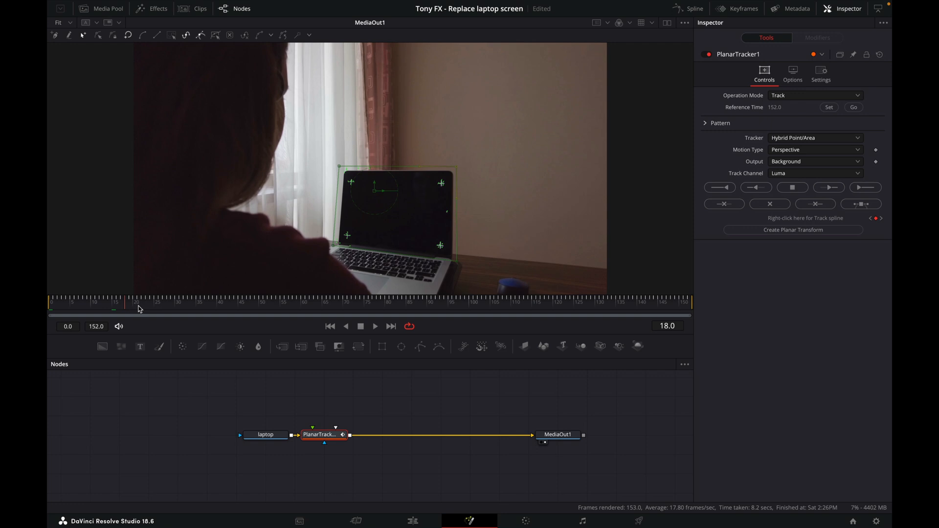
pyautogui.click(627, 302)
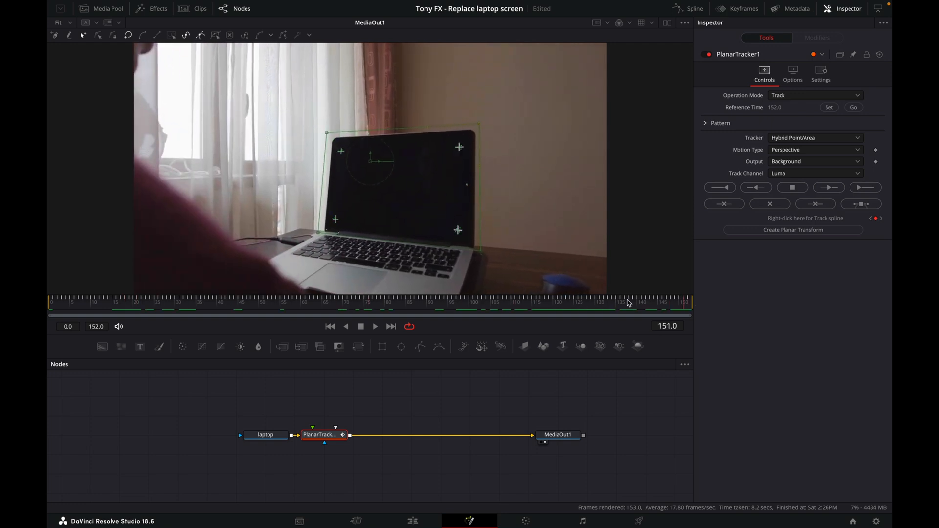
pyautogui.click(228, 302)
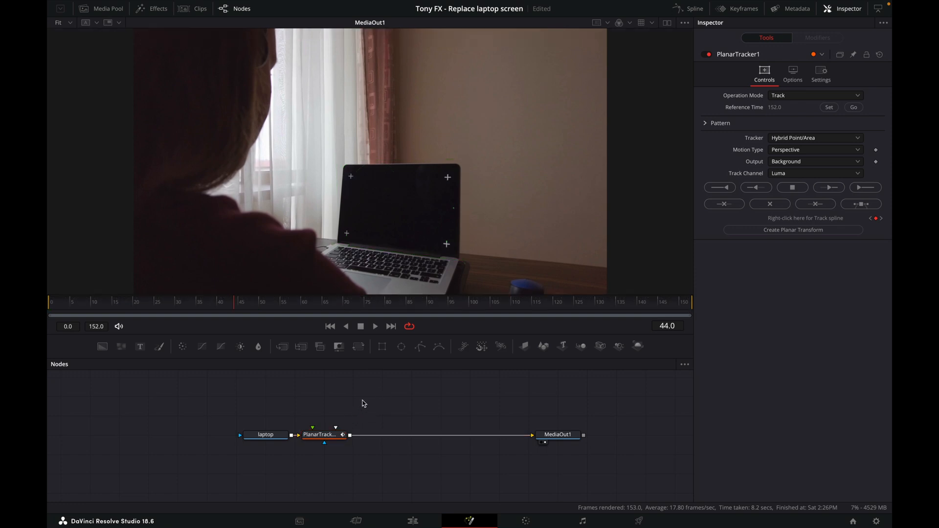
pyautogui.click(324, 434)
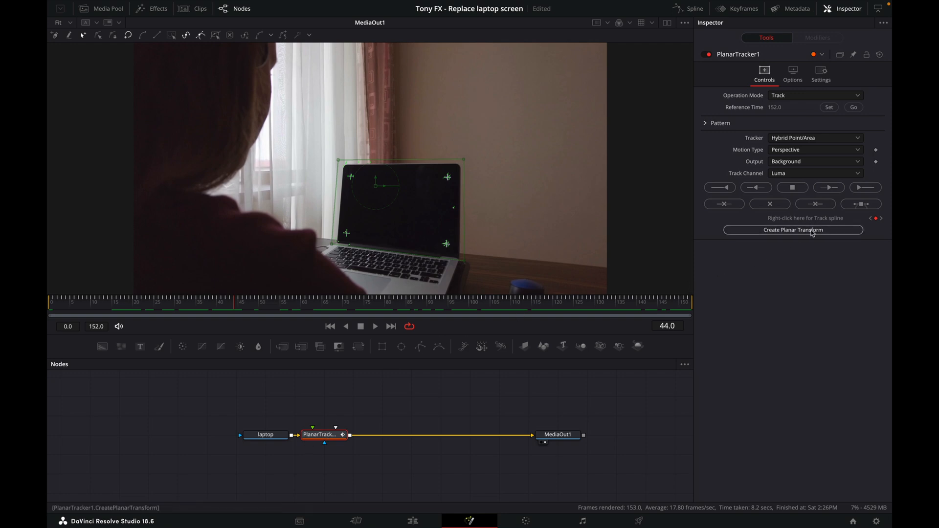
# Step: Create a PlanarTransform node, wire laptop directly to MediaOut1, and select laptop
pyautogui.click(793, 230)
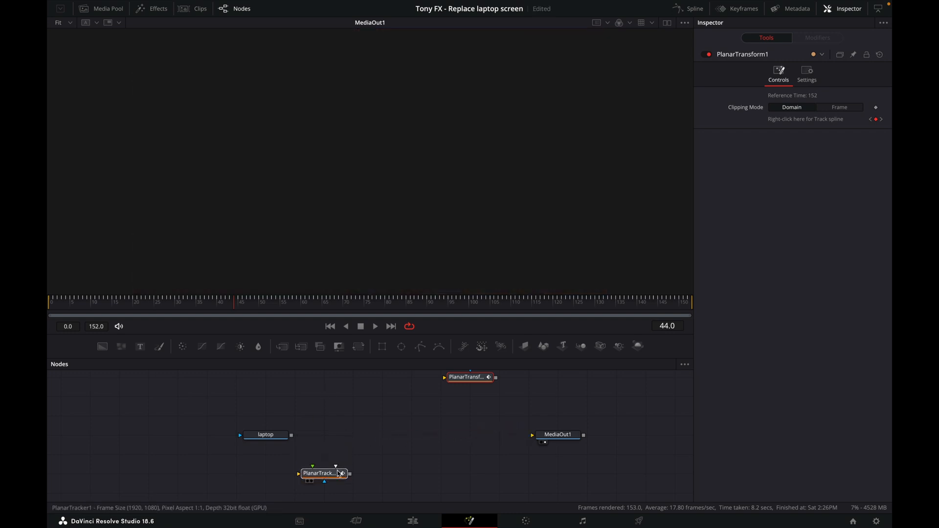
pyautogui.click(319, 473)
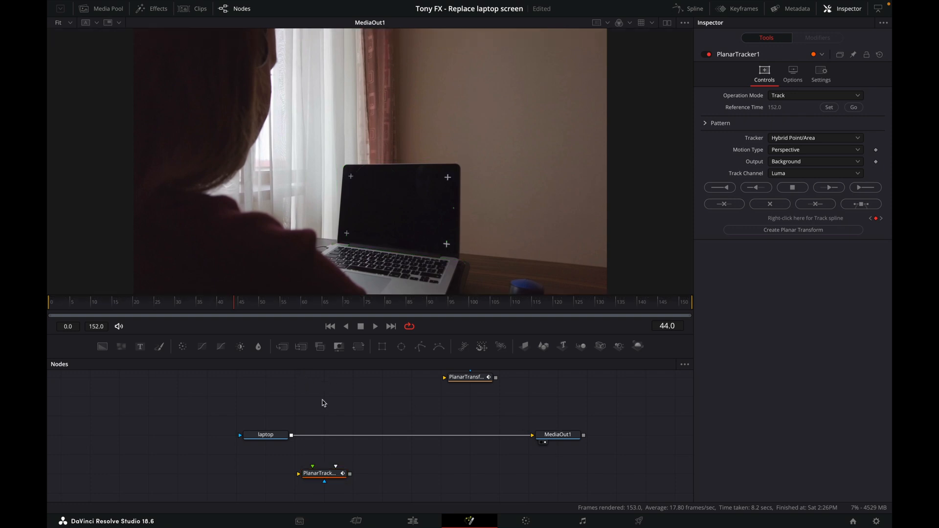
pyautogui.click(265, 435)
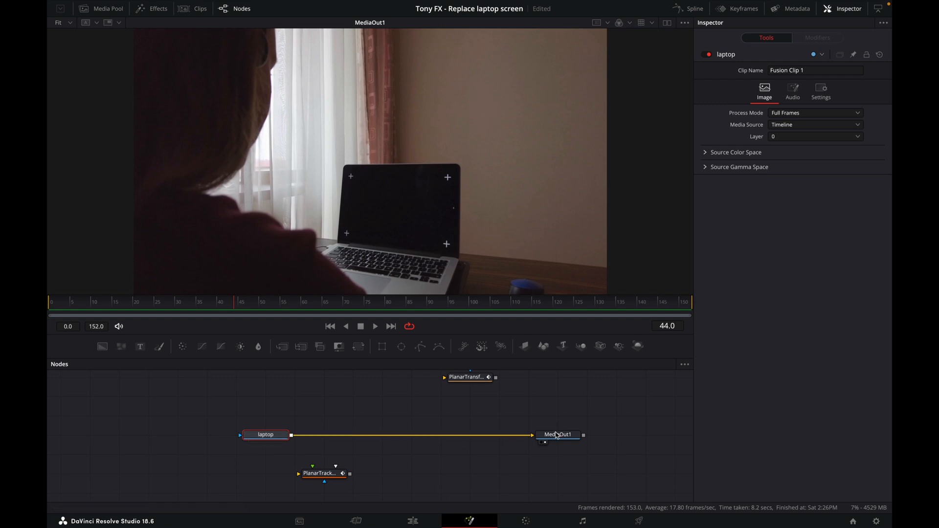
pyautogui.moveTo(116, 350)
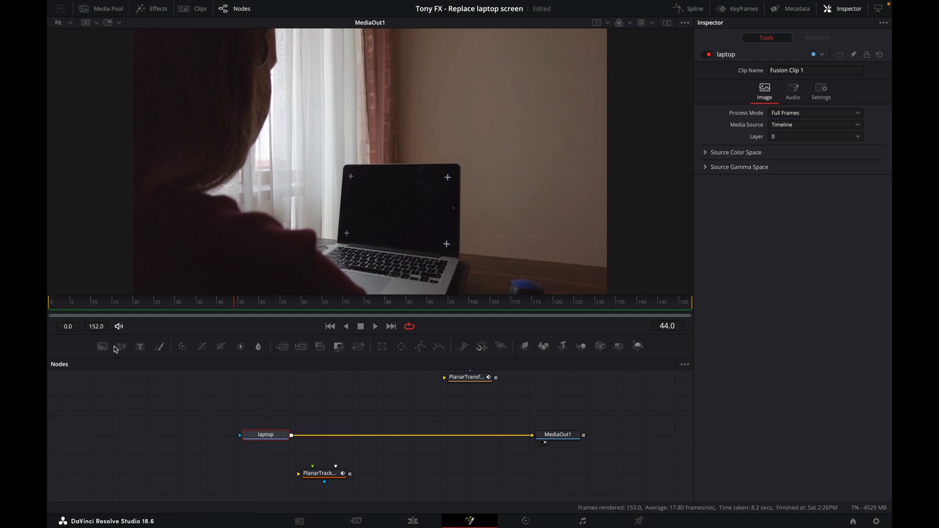
pyautogui.moveTo(159, 347)
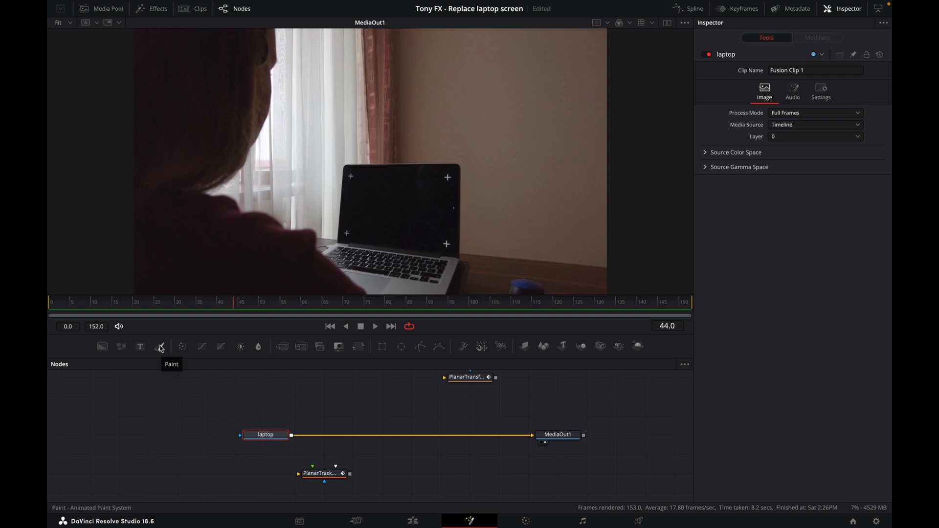
# Step: Add a Paint node after laptop and clone out the screen's tracking markers
pyautogui.click(160, 347)
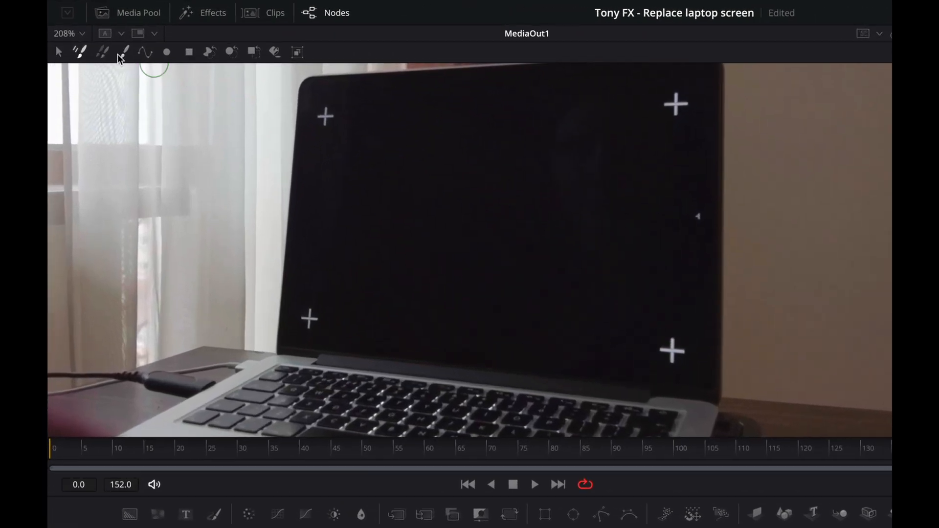
pyautogui.moveTo(126, 52)
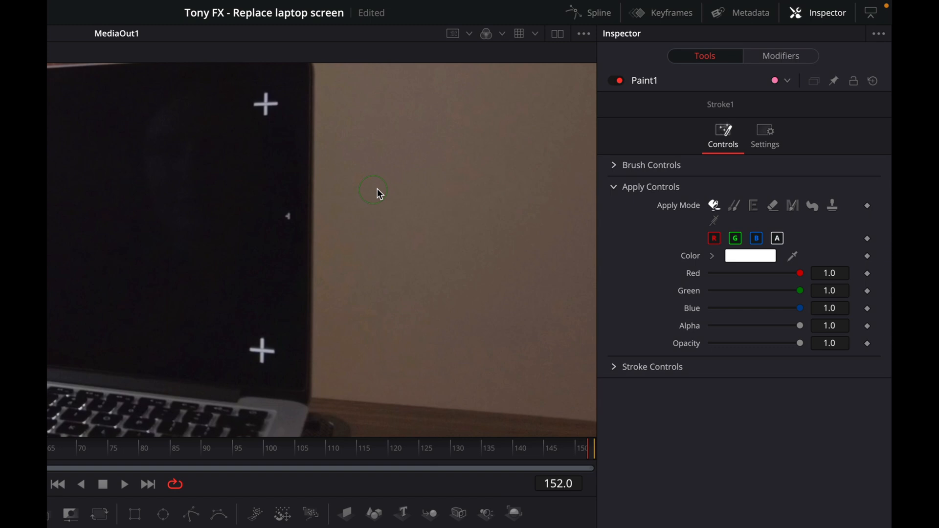
pyautogui.moveTo(736, 207)
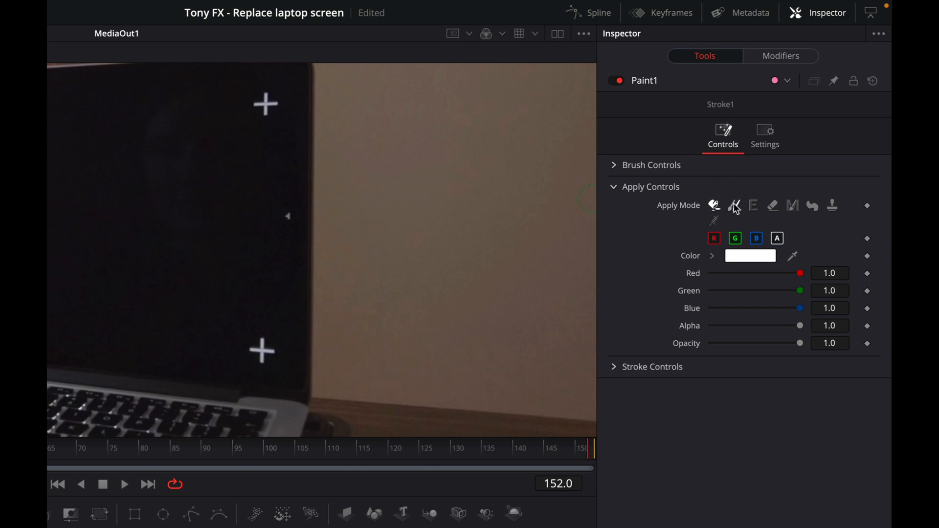
pyautogui.click(734, 206)
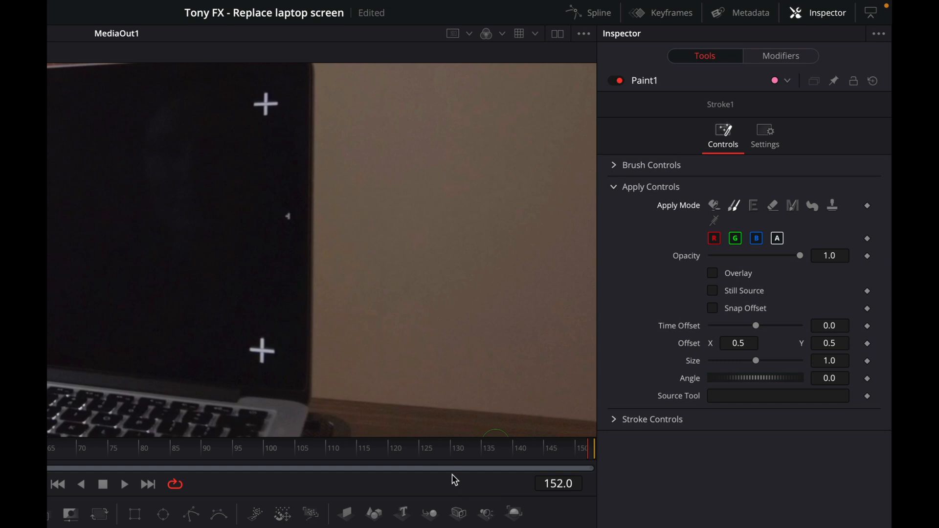
pyautogui.moveTo(275, 300)
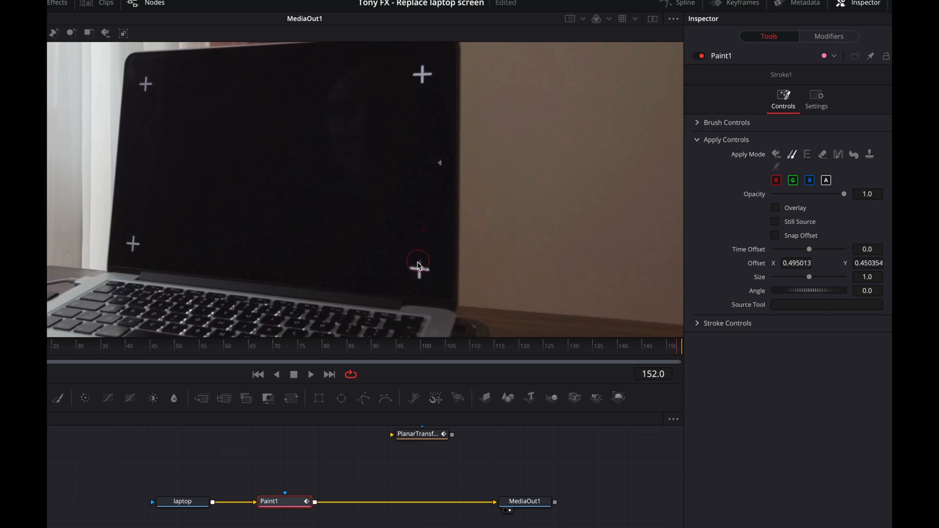
pyautogui.moveTo(414, 269)
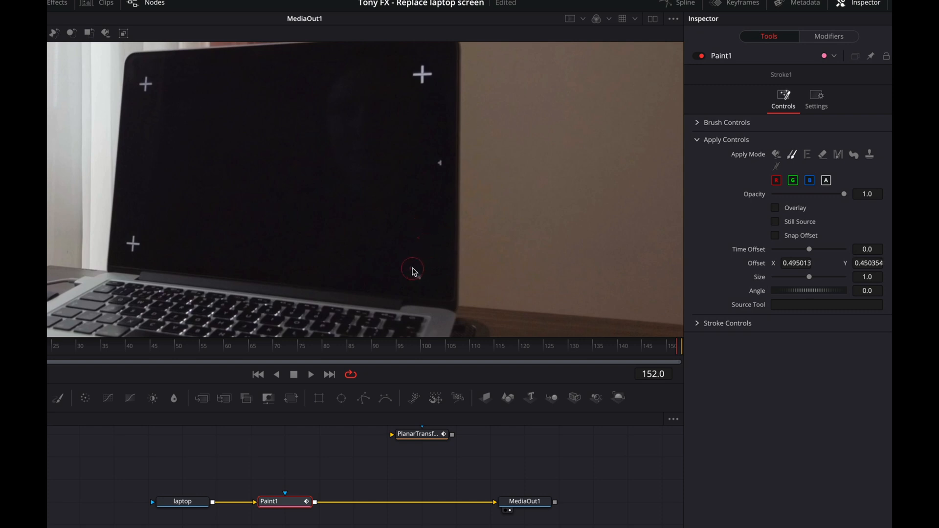
pyautogui.click(423, 112)
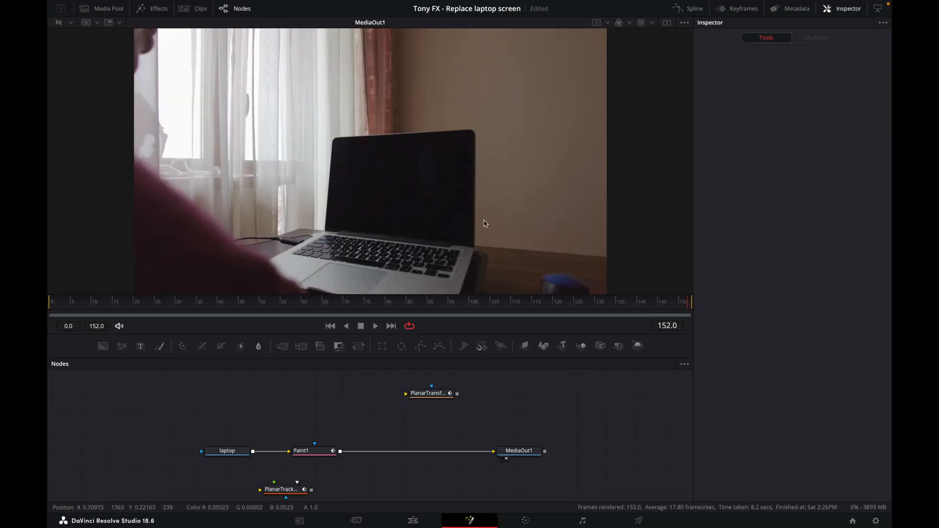
pyautogui.moveTo(485, 244)
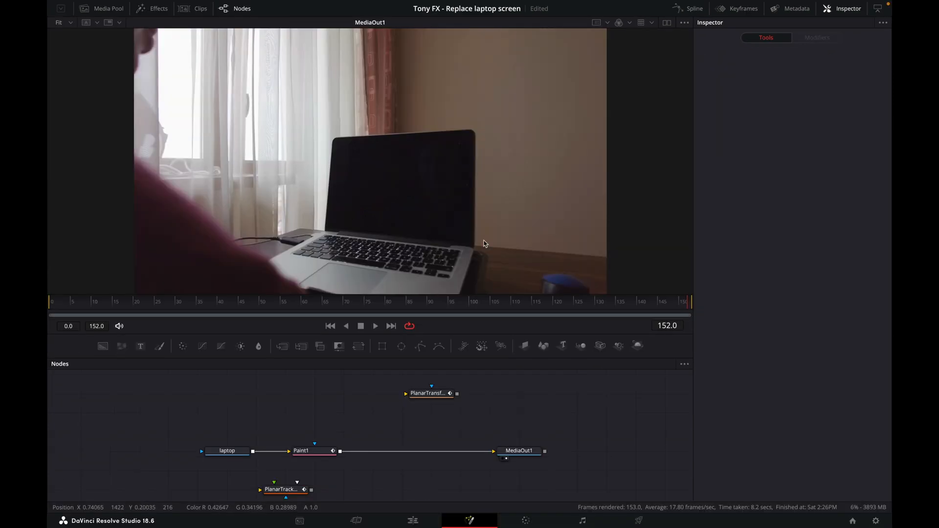
# Step: Check a middle frame for remaining markers, then return to the end frame
pyautogui.click(449, 301)
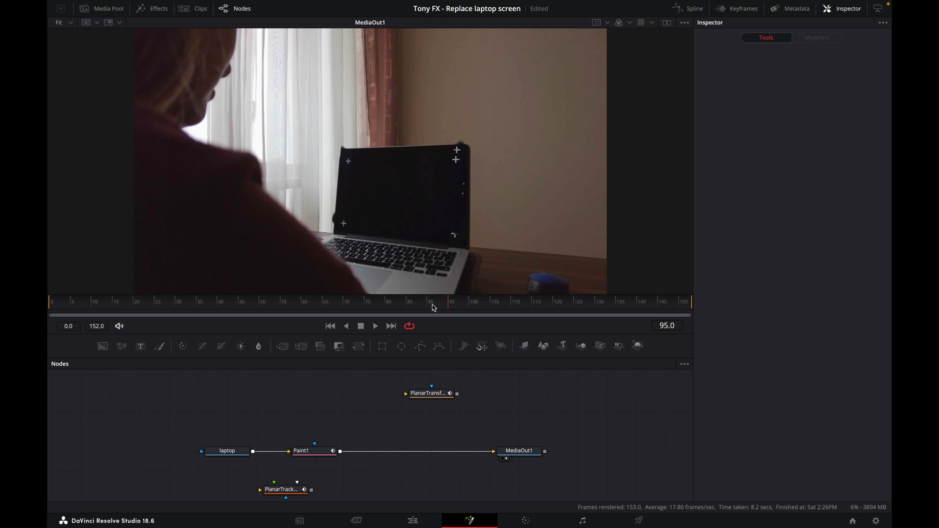
pyautogui.click(388, 301)
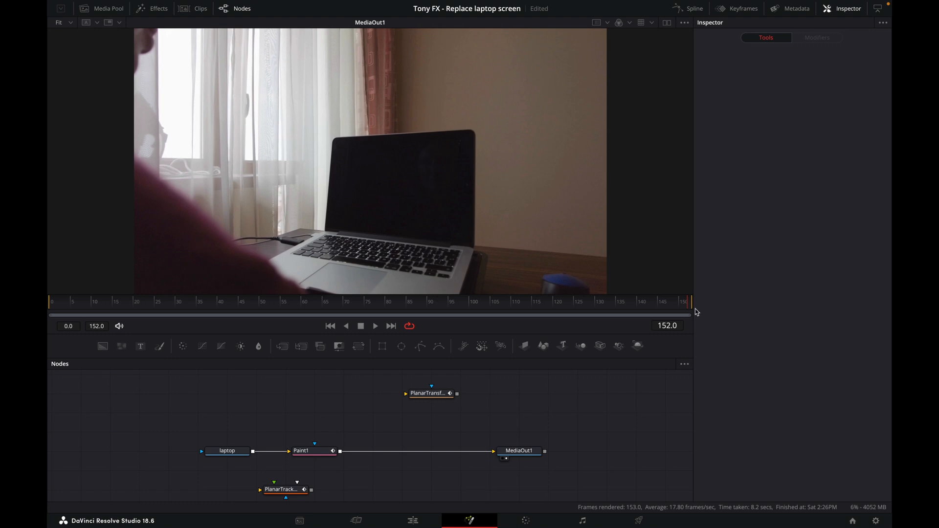
pyautogui.moveTo(680, 304)
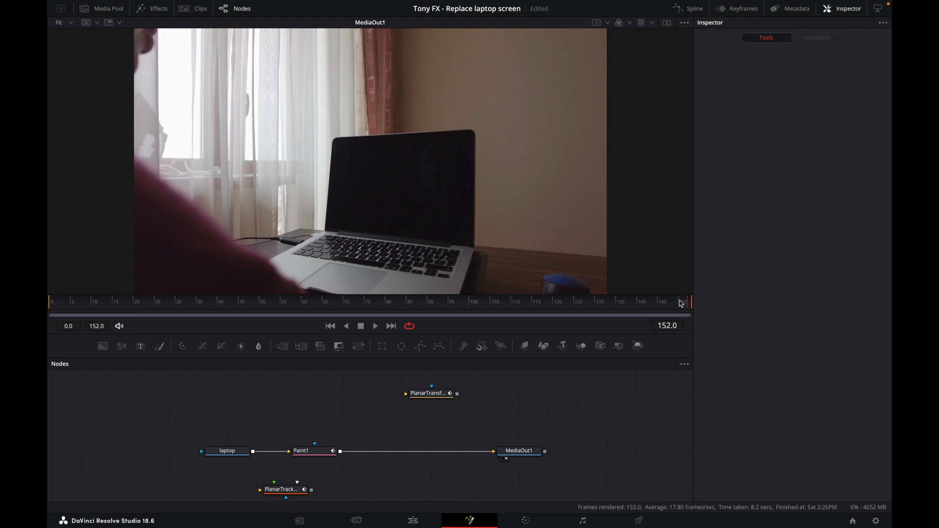
pyautogui.moveTo(262, 406)
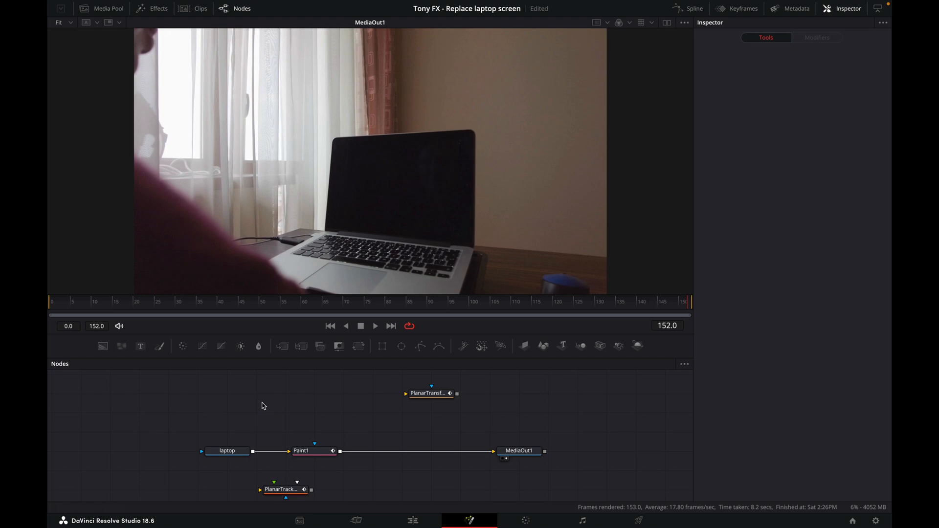
pyautogui.moveTo(260, 450)
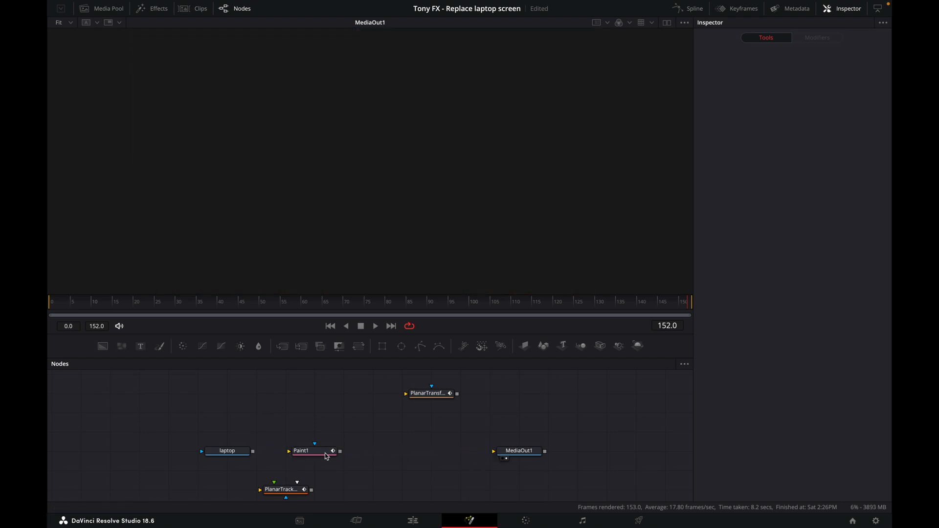
# Step: Feed laptop into PlanarTracker1, merge Paint1 on top into MediaOut1, and select the tracker
pyautogui.click(301, 450)
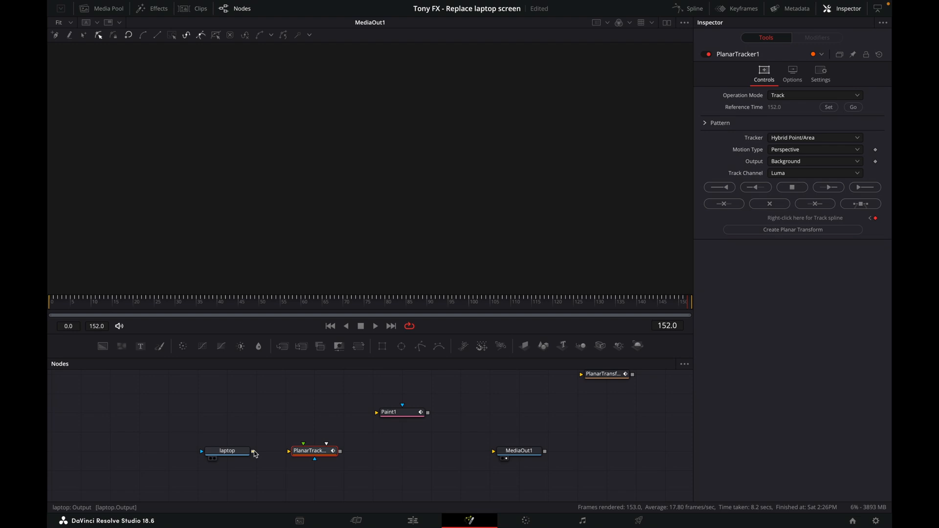
pyautogui.click(389, 412)
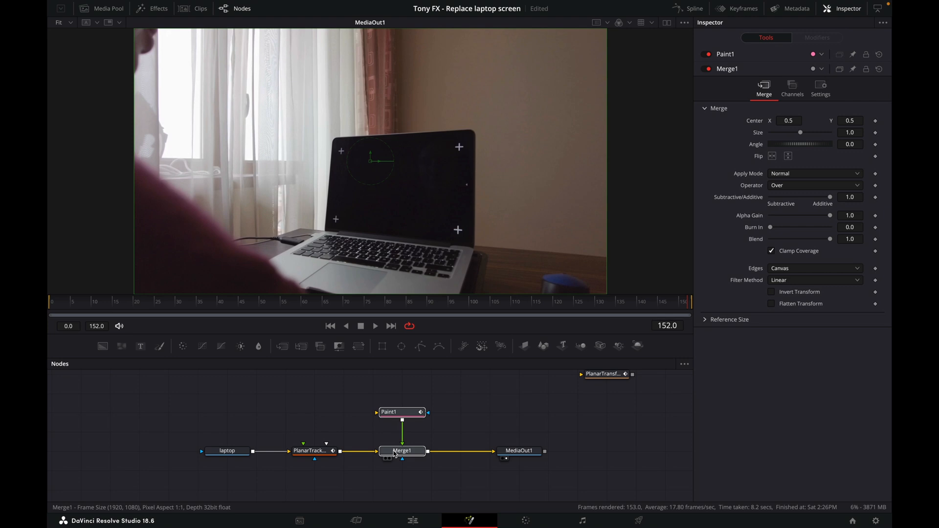
pyautogui.click(312, 451)
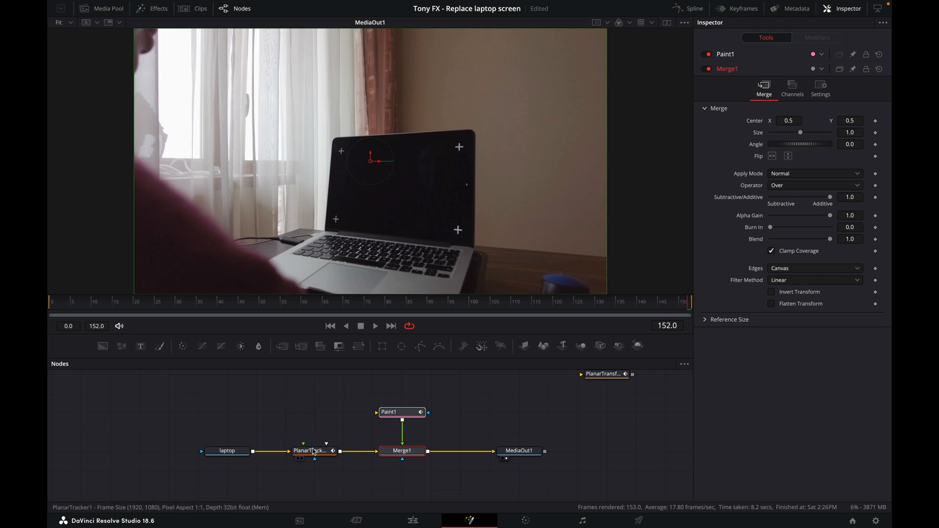
pyautogui.moveTo(342, 452)
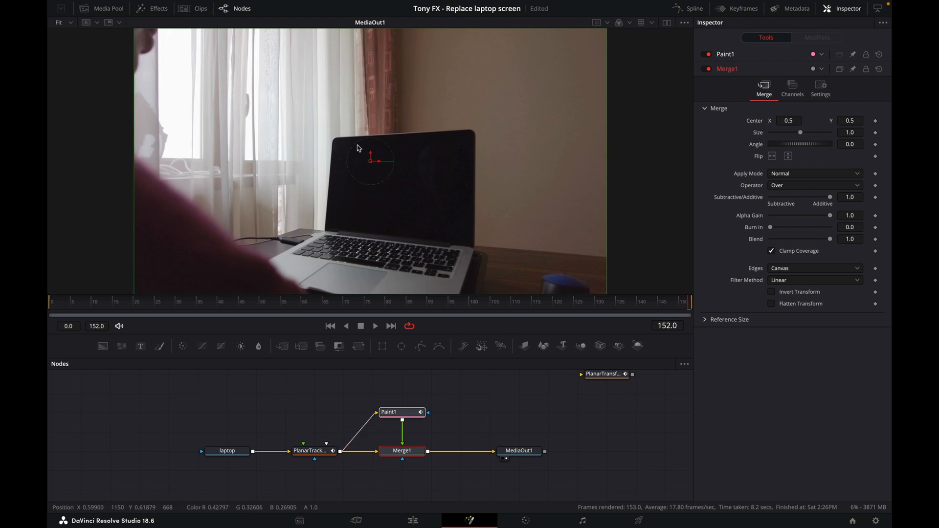
pyautogui.moveTo(465, 157)
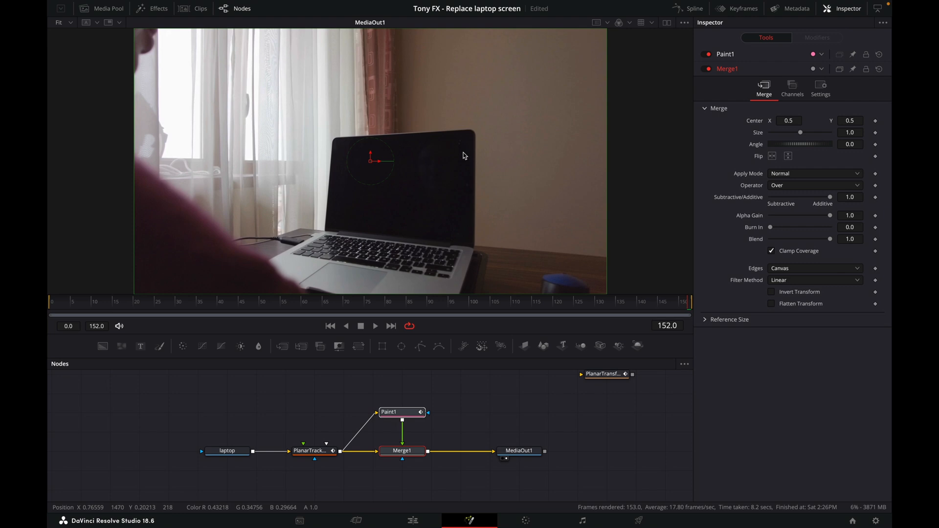
pyautogui.moveTo(424, 208)
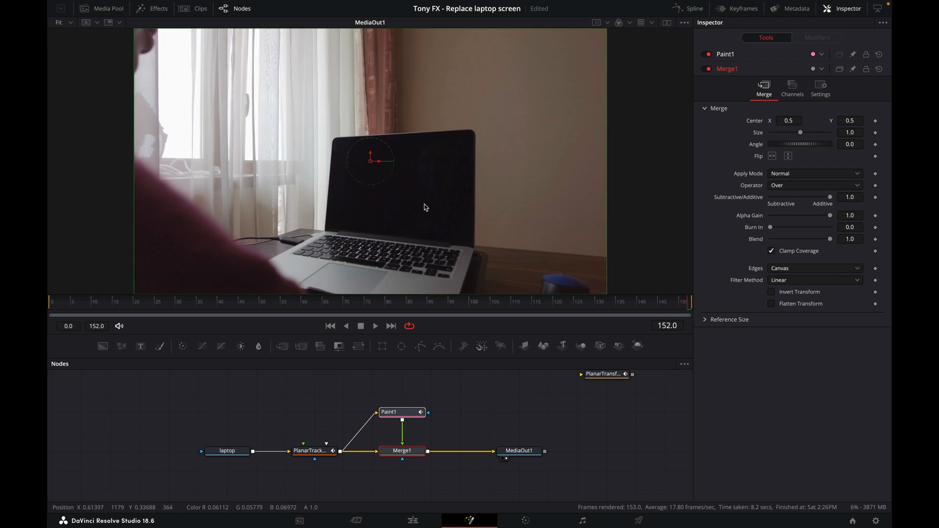
pyautogui.moveTo(471, 406)
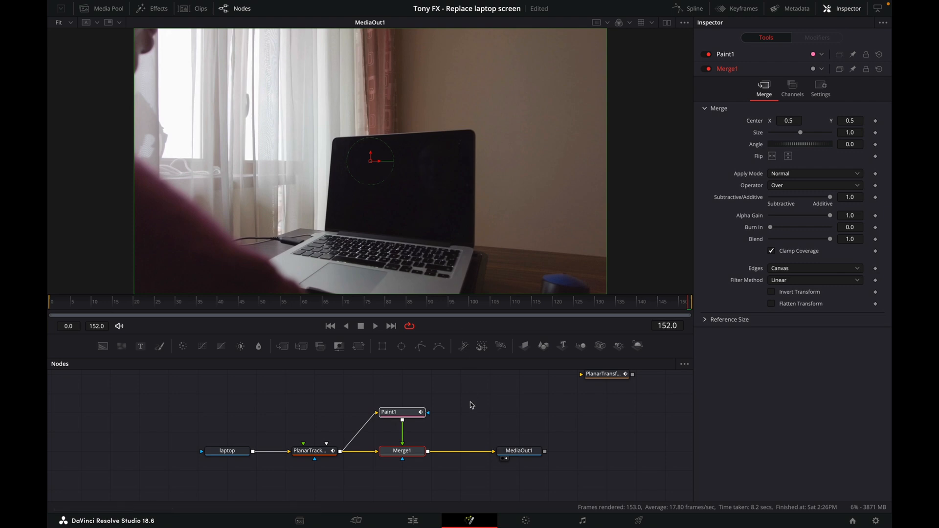
pyautogui.click(312, 451)
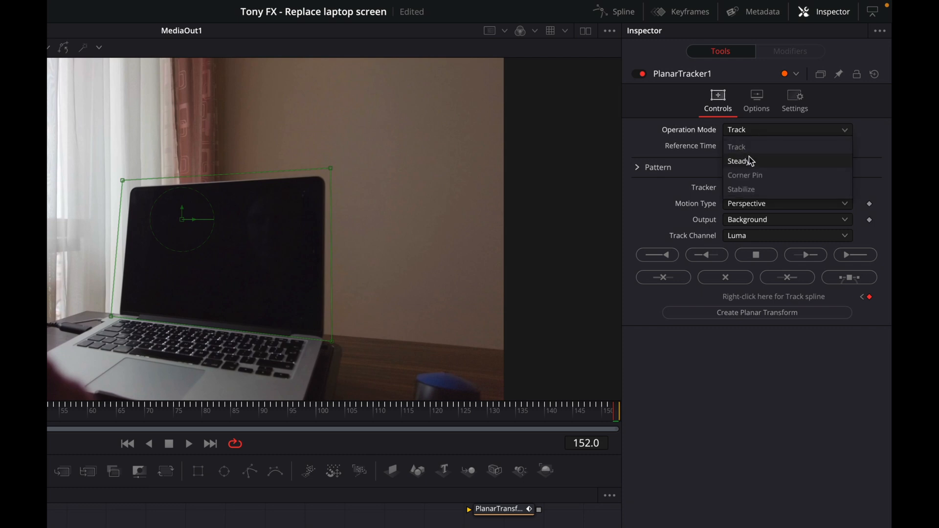
# Step: Switch the Planar Tracker to Steady mode and set Steady Time at frame 152
pyautogui.click(738, 161)
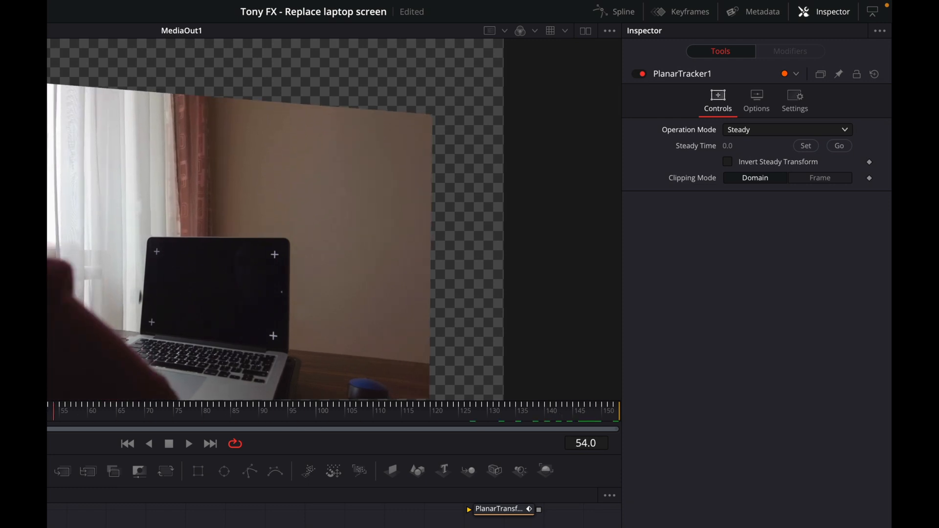
pyautogui.click(180, 411)
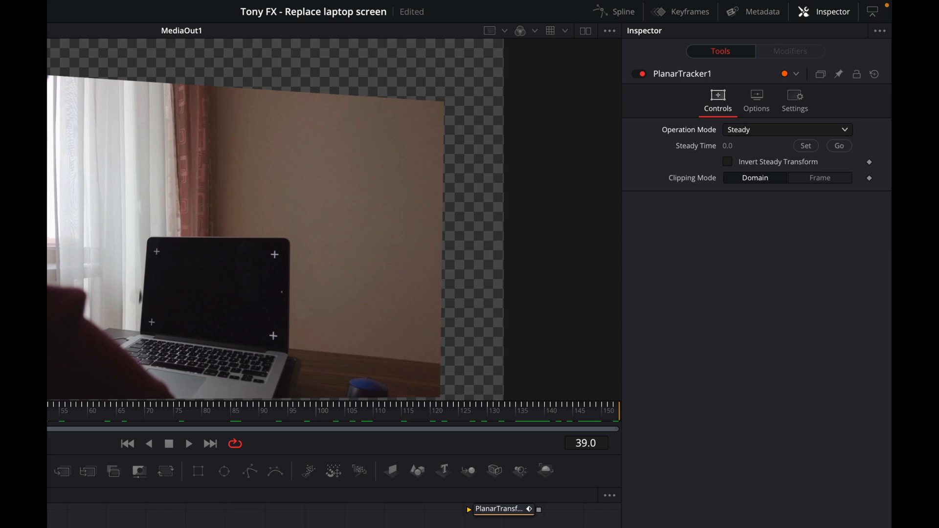
pyautogui.click(515, 419)
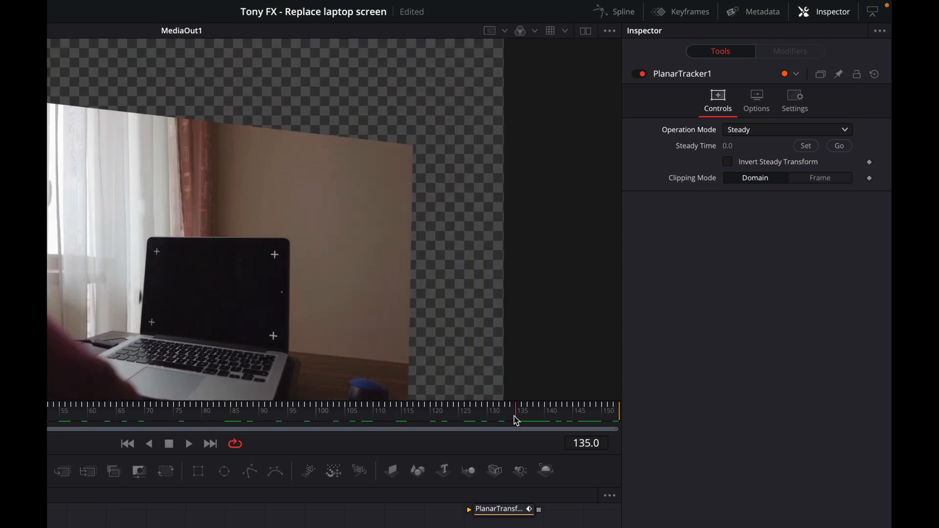
pyautogui.click(491, 415)
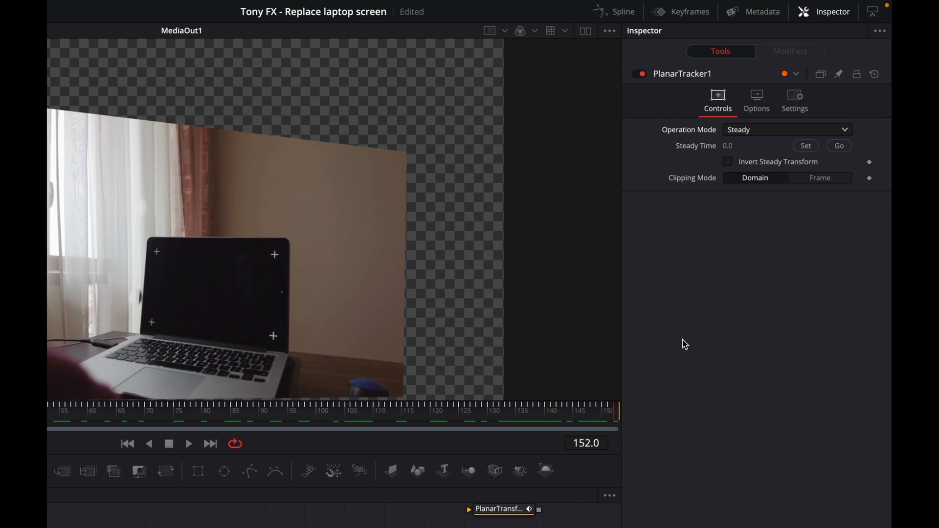
pyautogui.moveTo(662, 337)
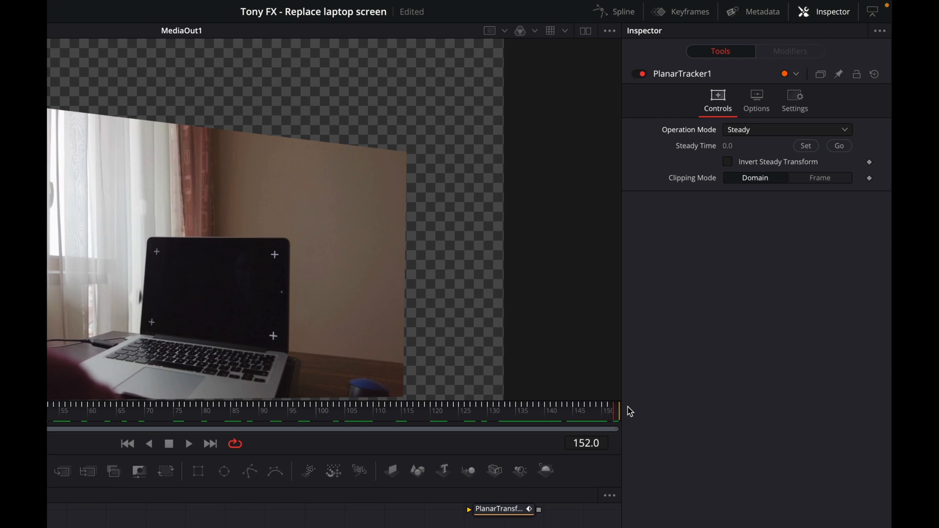
pyautogui.moveTo(814, 159)
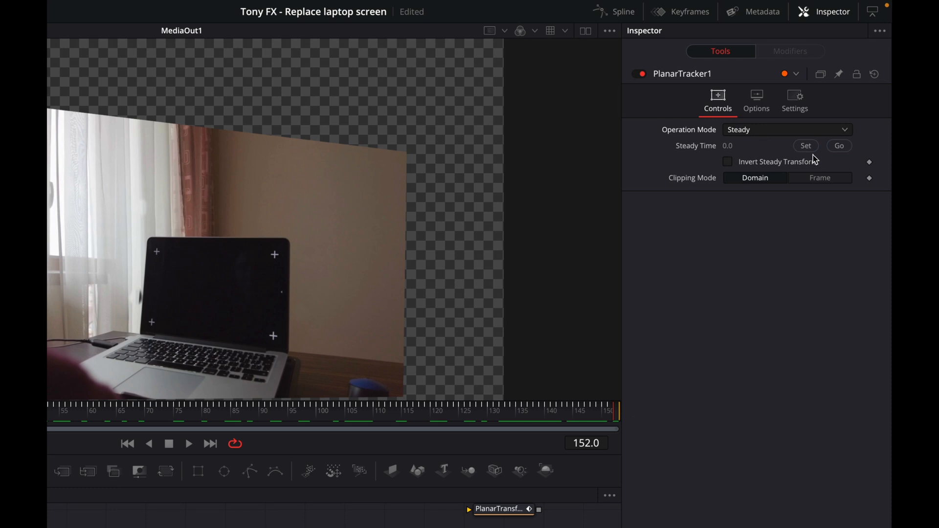
pyautogui.click(806, 146)
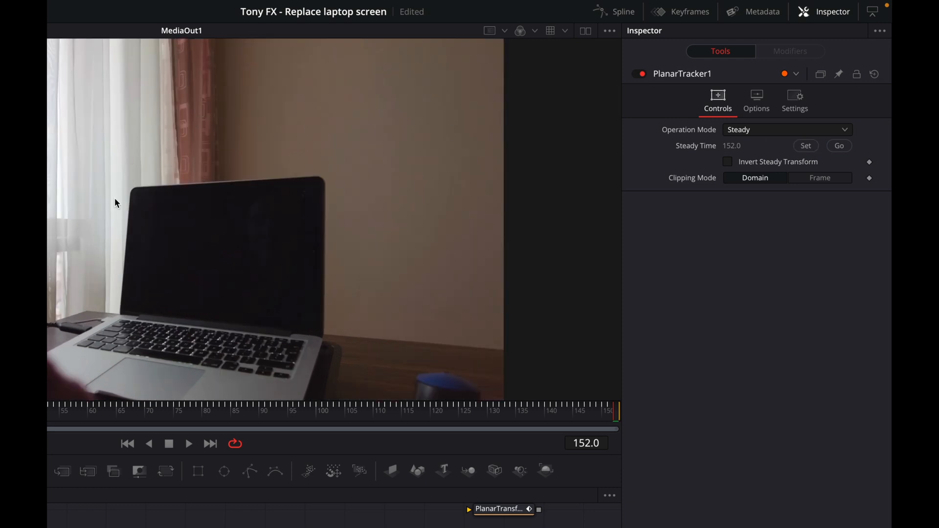
pyautogui.moveTo(88, 324)
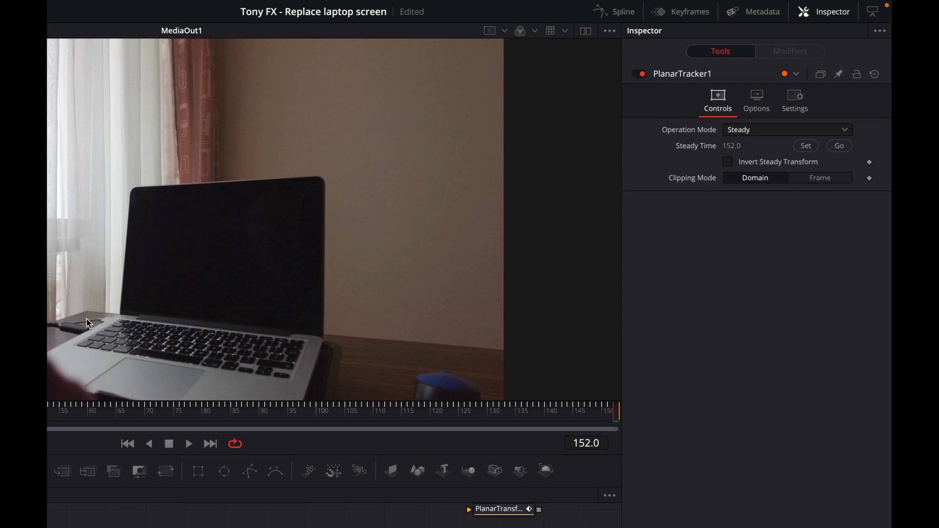
pyautogui.moveTo(260, 363)
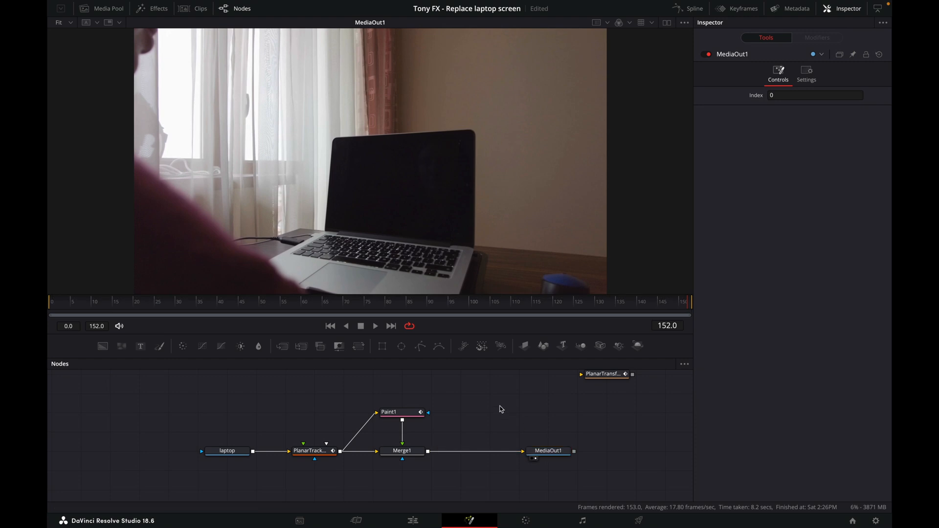
# Step: Paste a PlanarTracker1 copy between Merge1 and MediaOut1 with Invert Steady Transform ticked
pyautogui.click(311, 451)
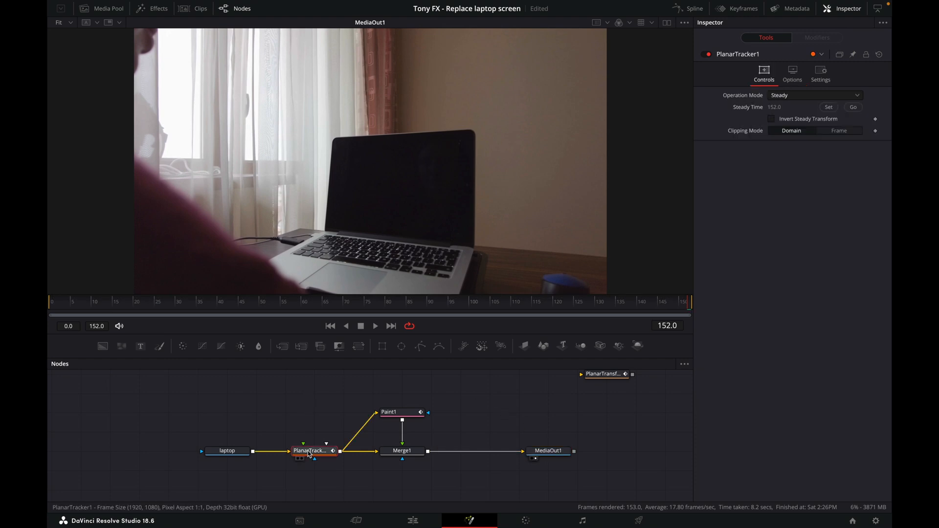
pyautogui.click(537, 396)
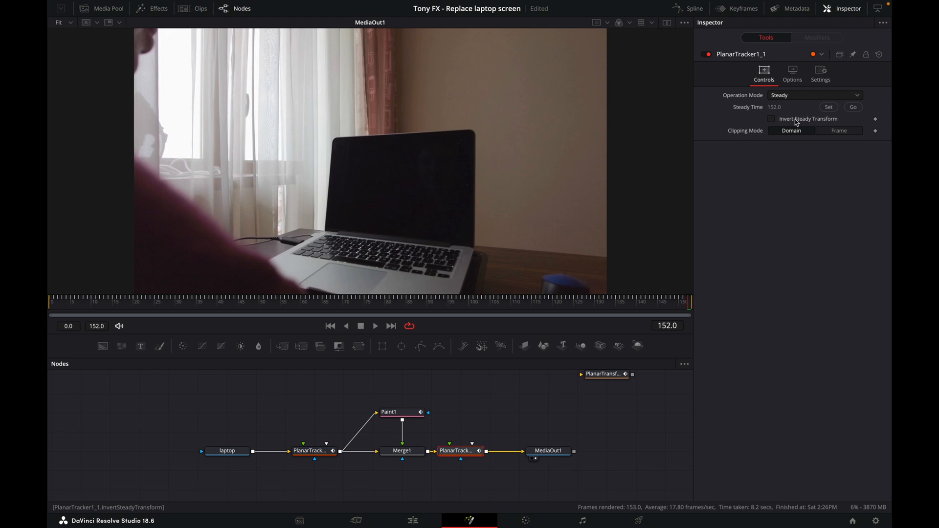
pyautogui.click(771, 118)
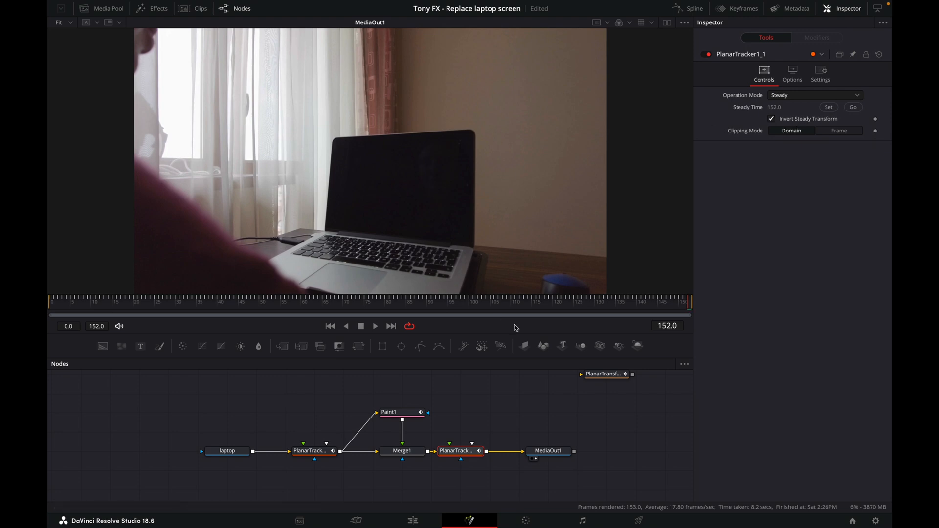
pyautogui.click(75, 301)
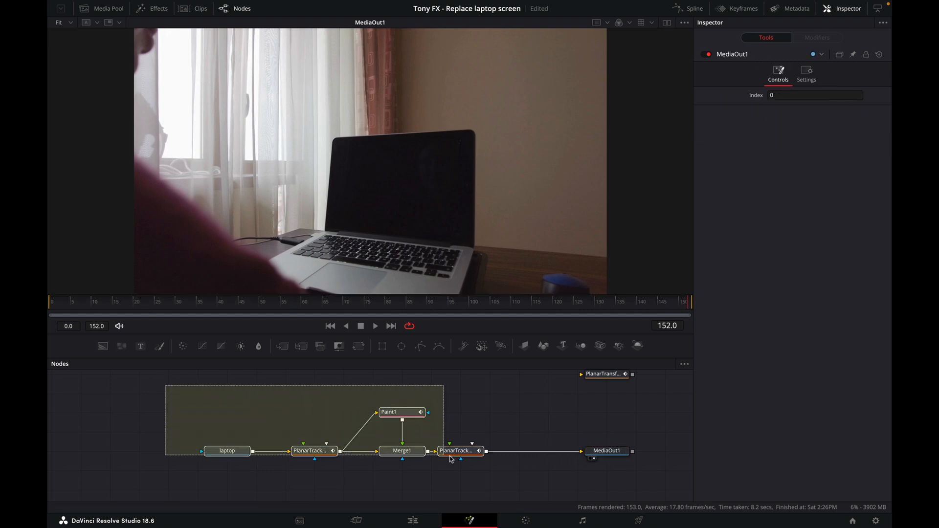
# Step: Shift the node chain left and drag newstickerdemo.mov from the Media Pool into the Nodes area
pyautogui.click(461, 451)
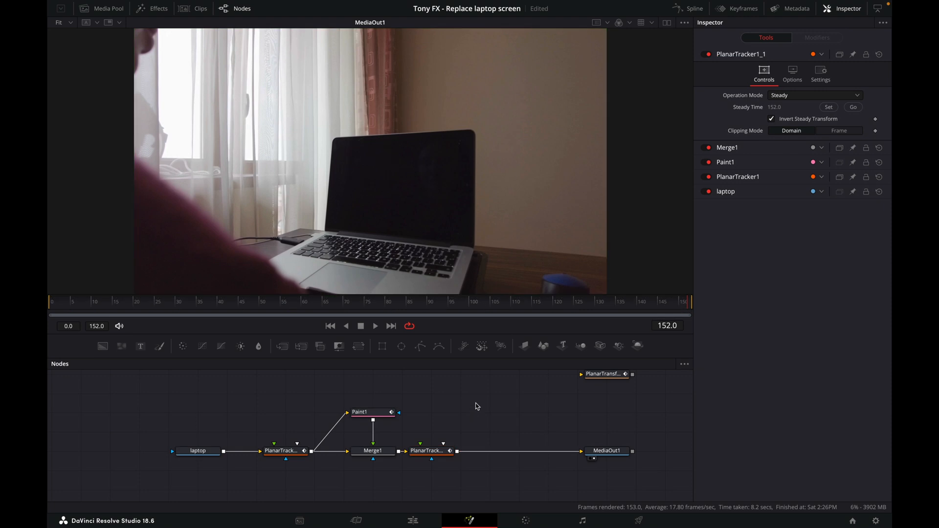
pyautogui.moveTo(232, 62)
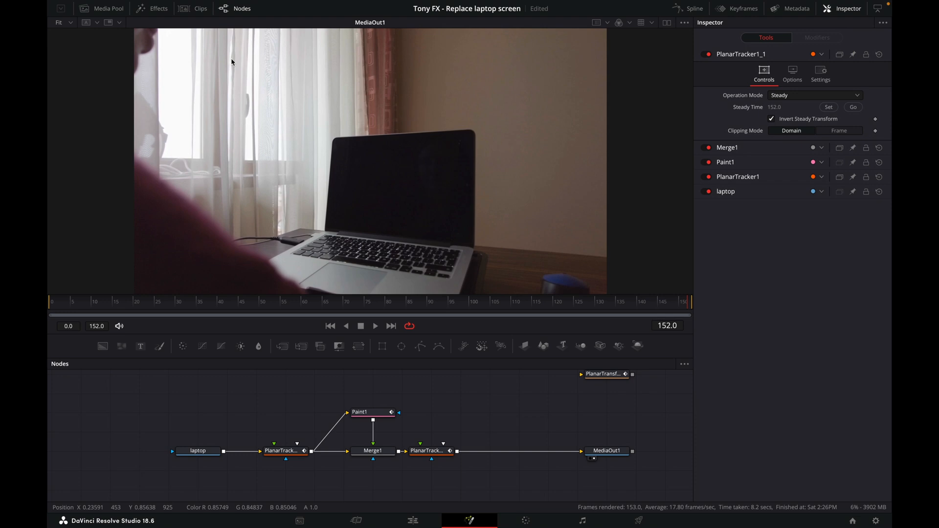
pyautogui.click(101, 8)
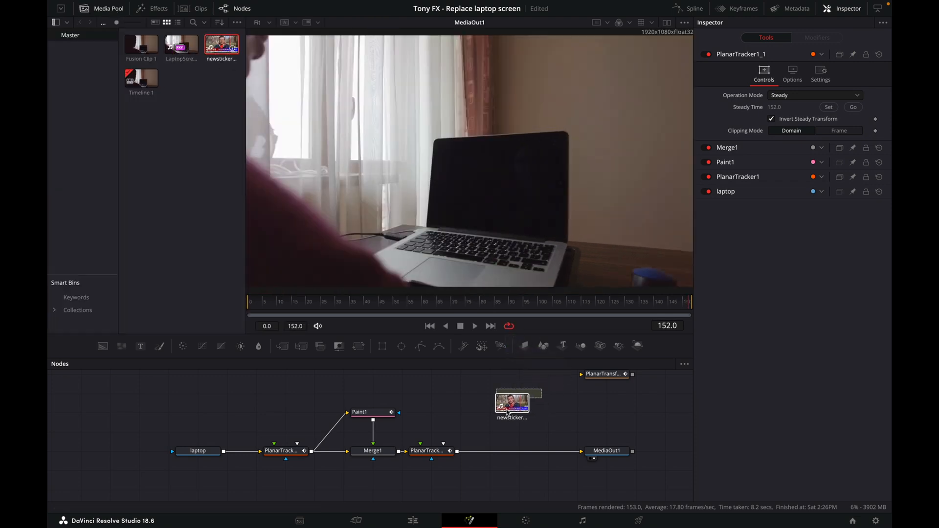
pyautogui.click(511, 401)
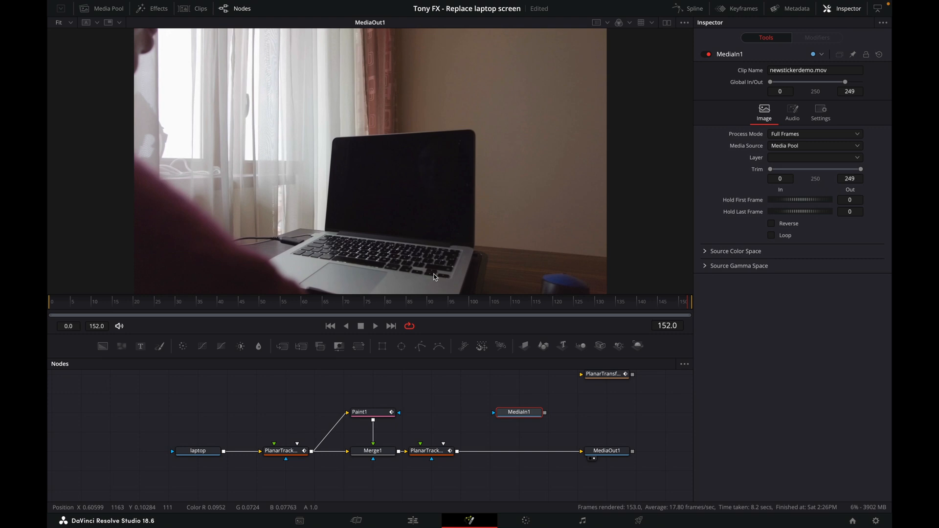
# Step: Rename MediaIn1 to 'insert' and feed it into a new Merge2 before MediaOut1
pyautogui.rightClick(518, 412)
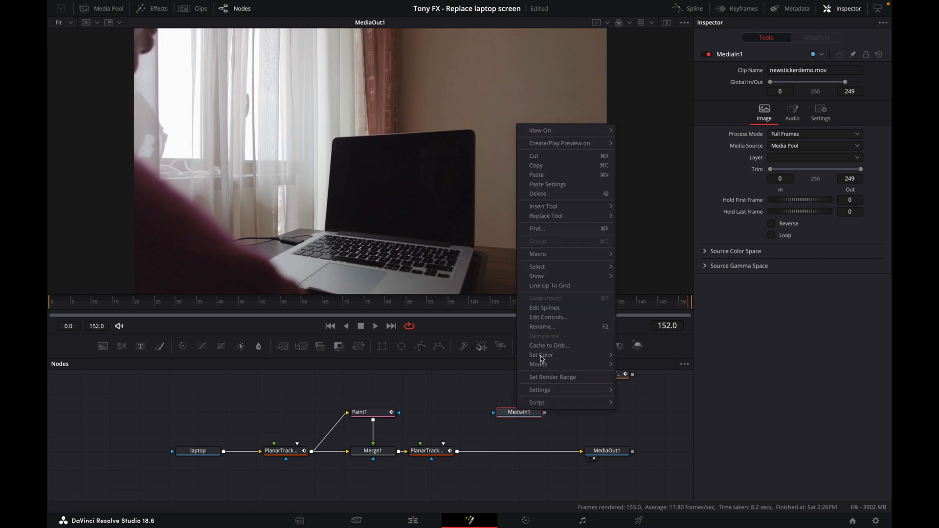
pyautogui.click(542, 326)
pyautogui.write('Insert')
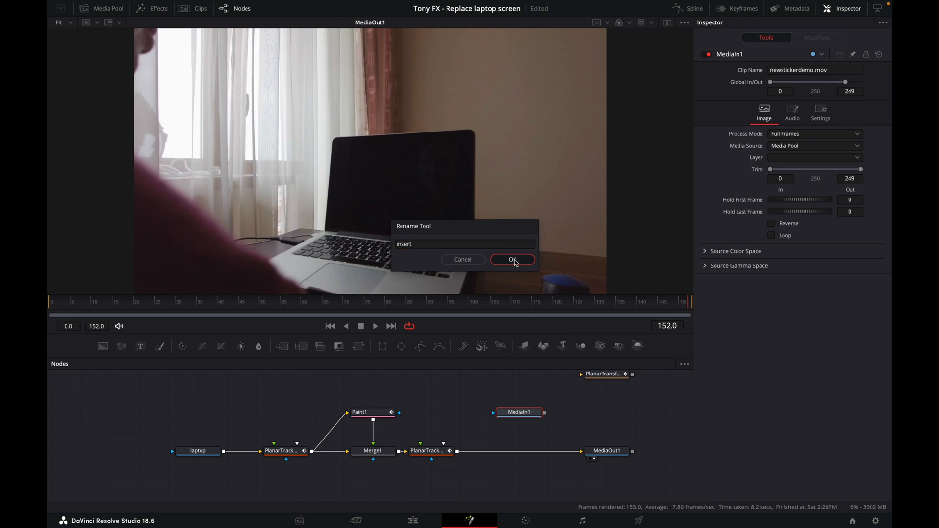
pyautogui.click(511, 260)
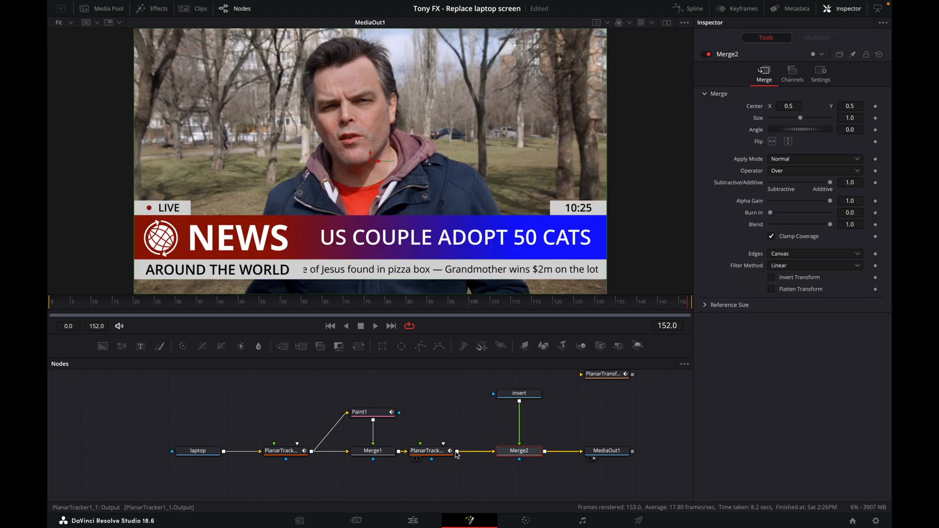
pyautogui.click(519, 393)
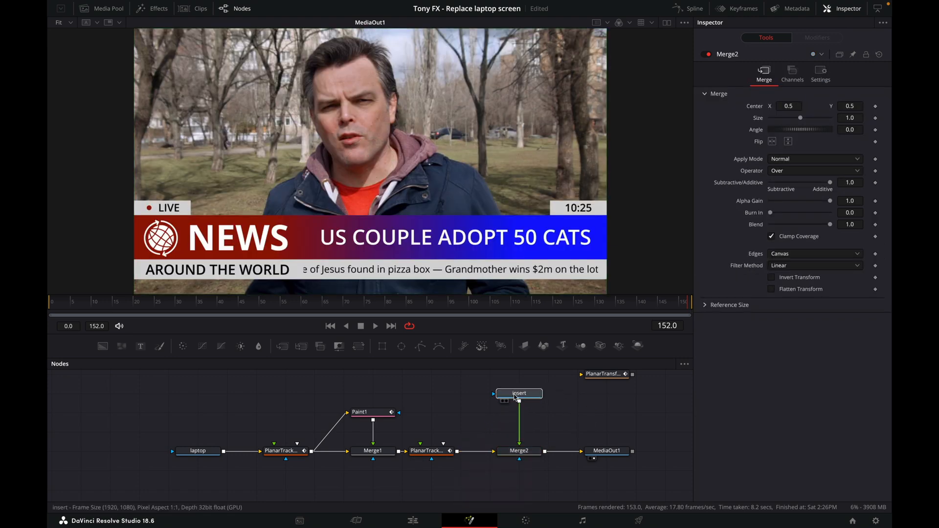
pyautogui.click(519, 393)
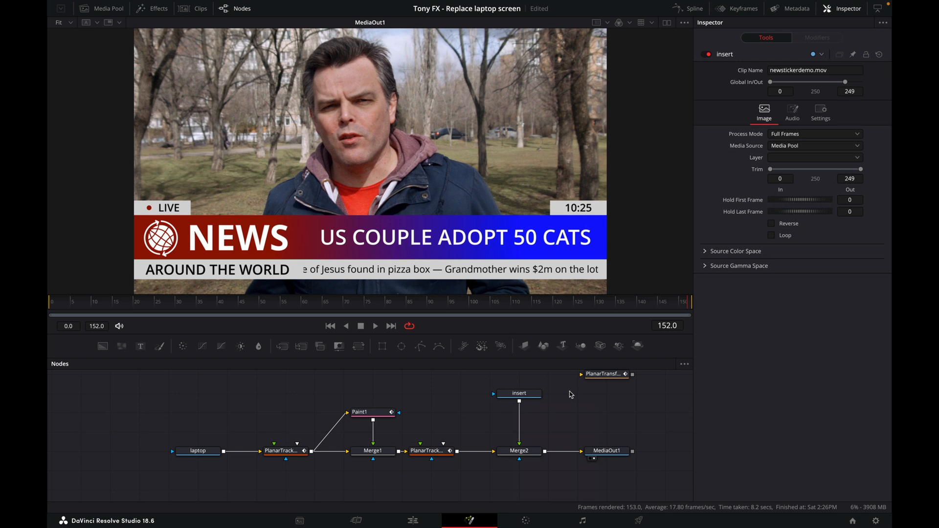
pyautogui.click(518, 393)
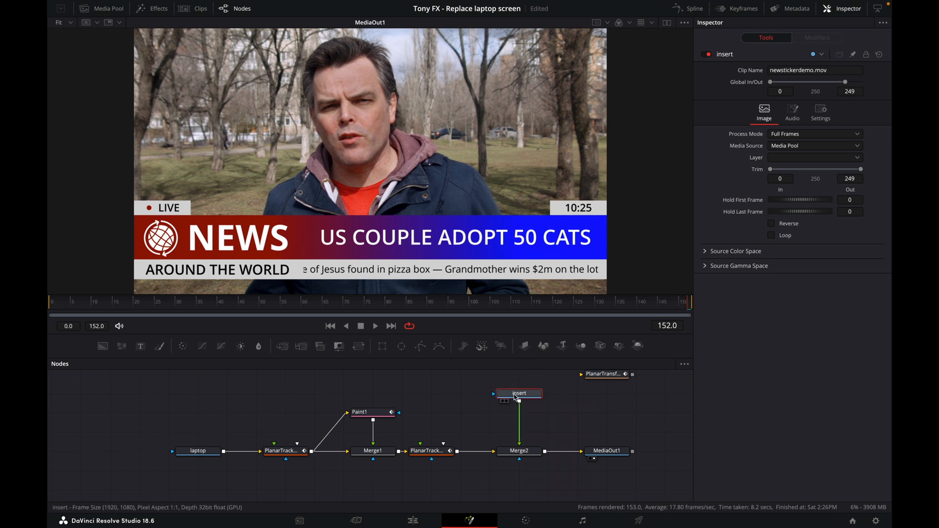
pyautogui.moveTo(519, 394)
pyautogui.write('plana')
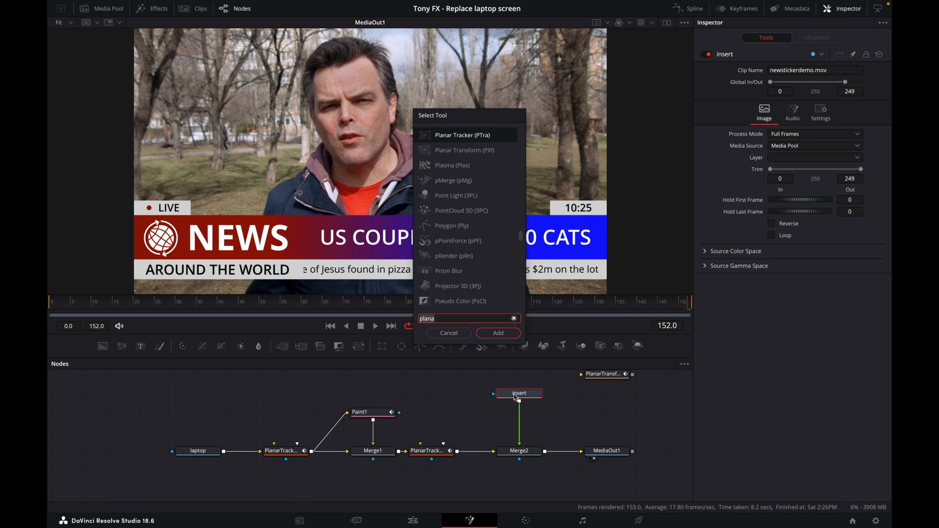
pyautogui.moveTo(460, 314)
pyautogui.write('c')
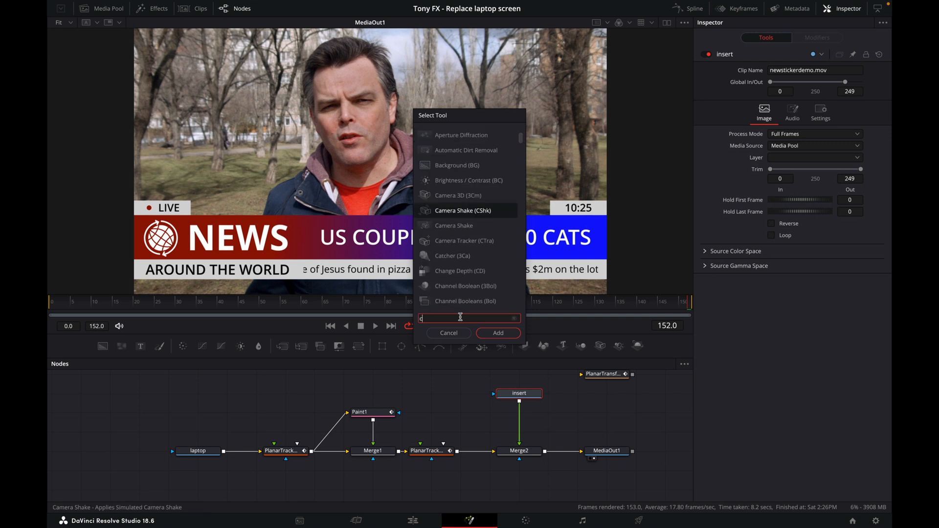
# Step: Add a Corner Positioner to the insert clip and pin its corners onto the laptop screen
pyautogui.write('orner')
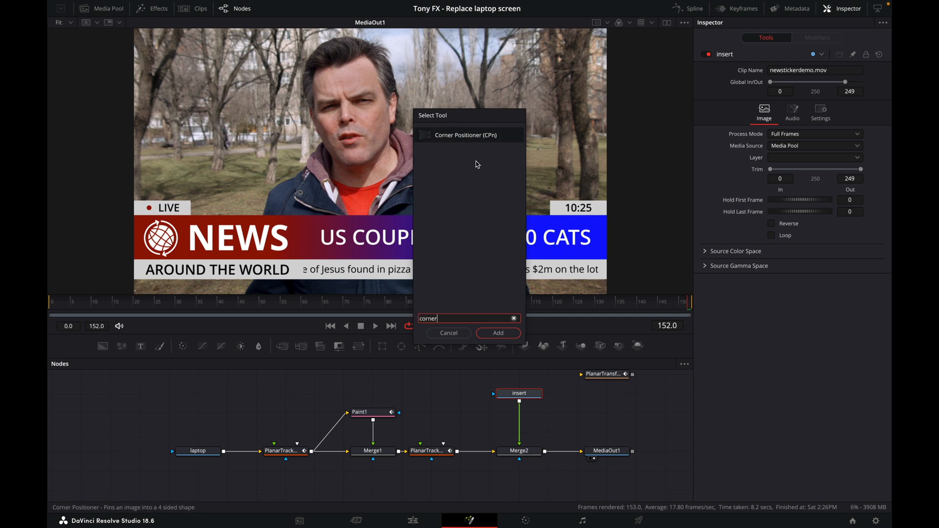
pyautogui.moveTo(473, 144)
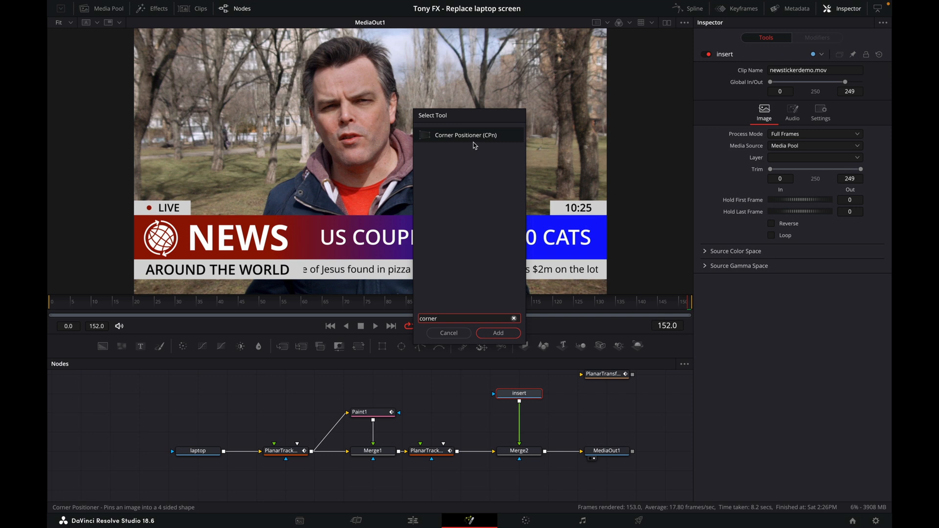
pyautogui.click(497, 334)
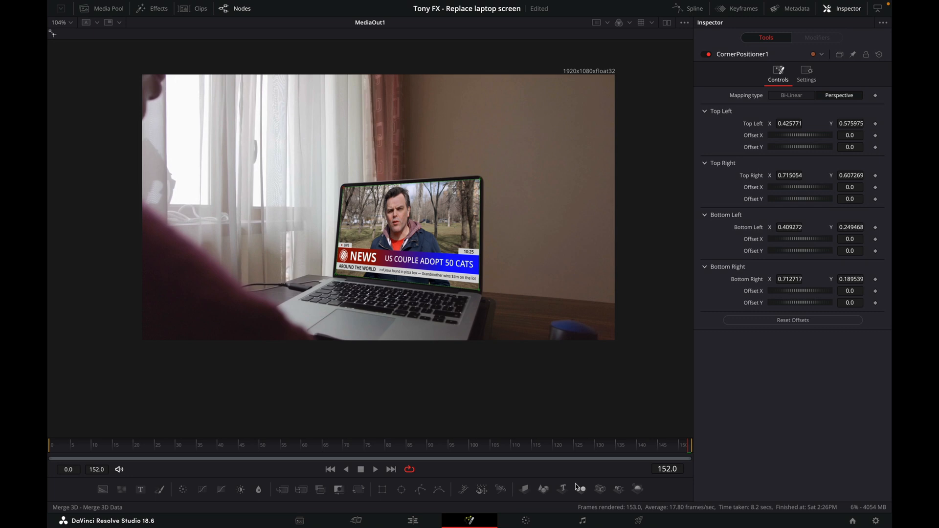
# Step: Check the insert at frames 109, 53 and 139, then attach PlanarTransform after CornerPositioner1
pyautogui.click(235, 8)
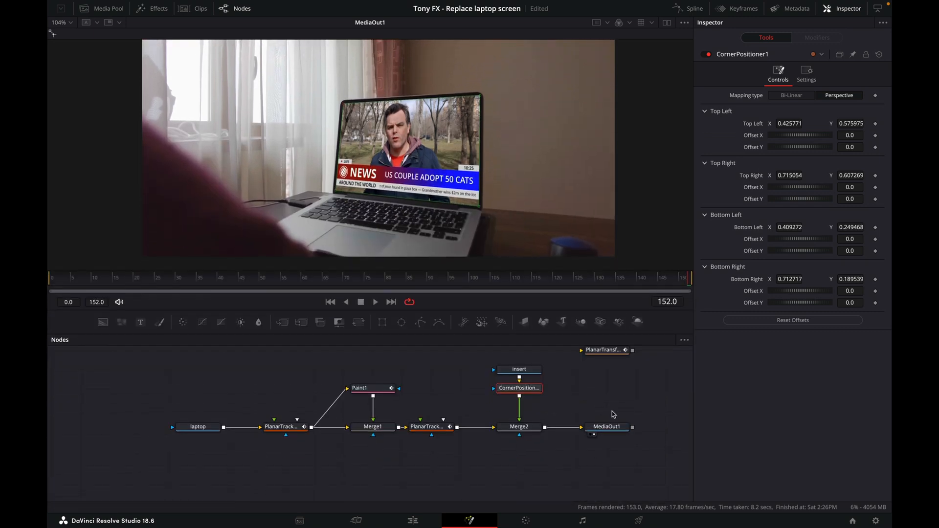
pyautogui.click(496, 277)
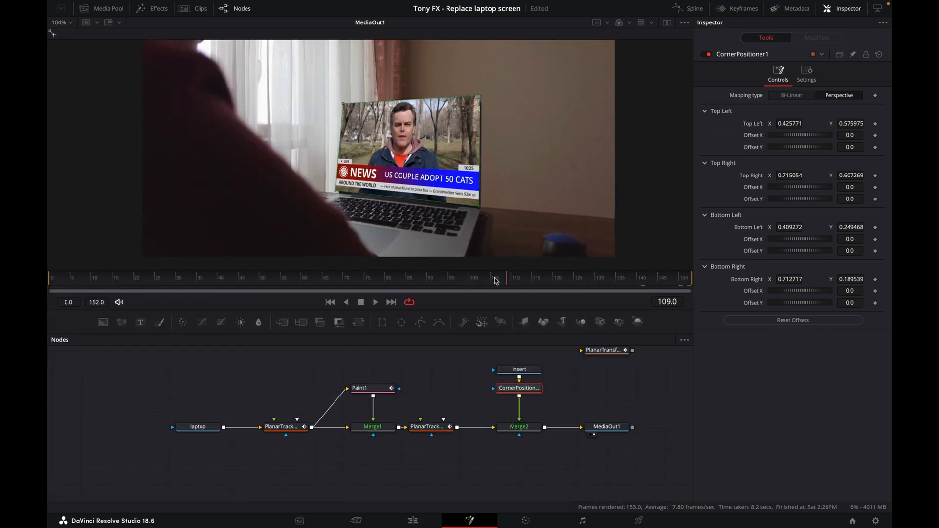
pyautogui.click(273, 277)
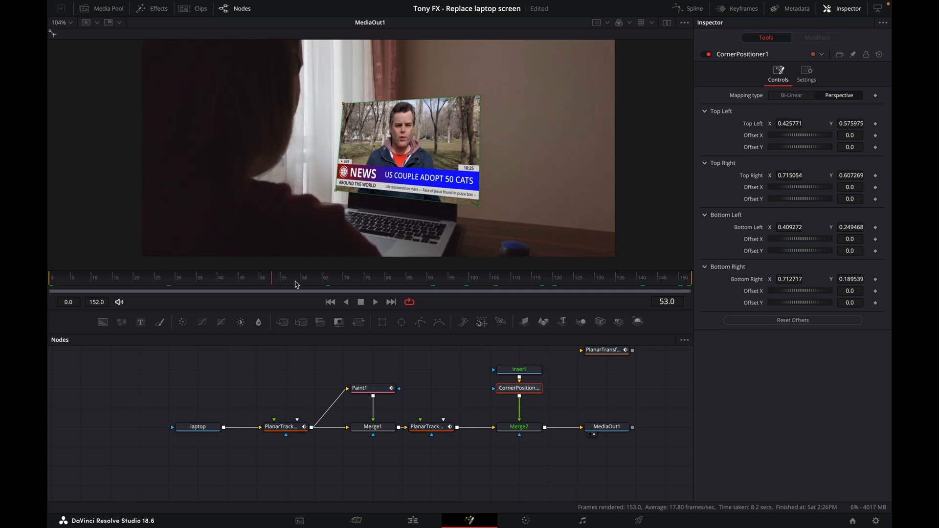
pyautogui.click(640, 277)
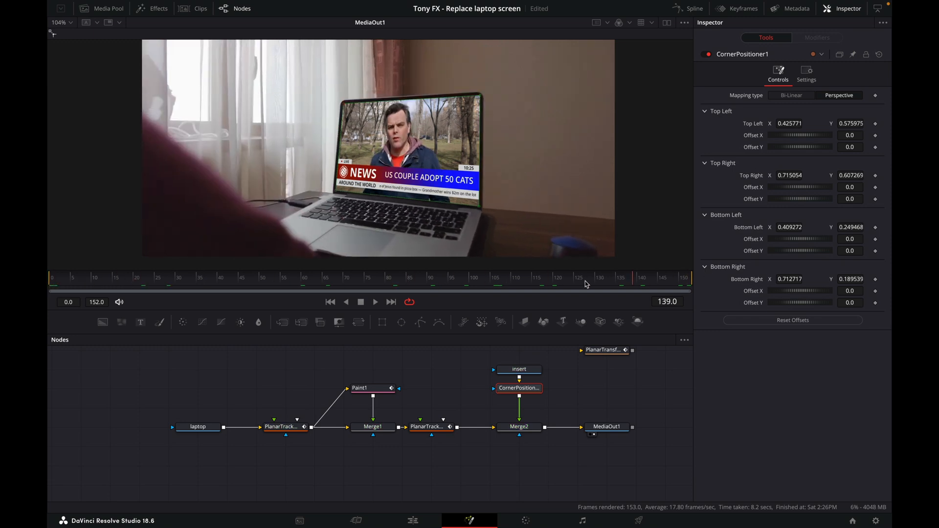
pyautogui.click(90, 292)
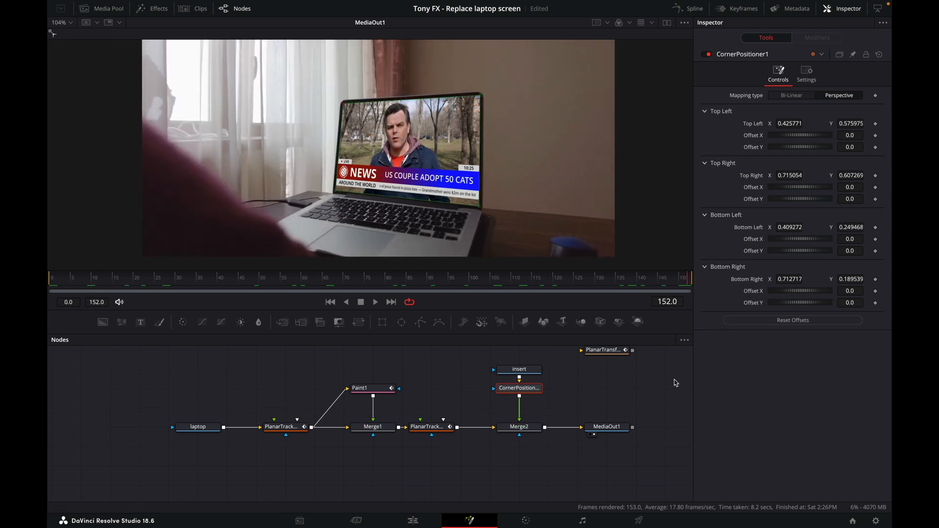
pyautogui.click(606, 350)
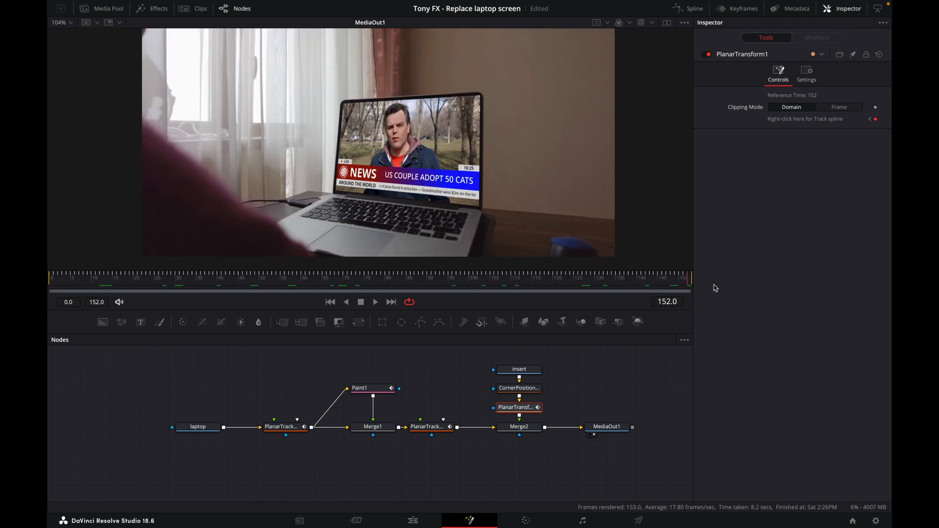
pyautogui.moveTo(518, 408)
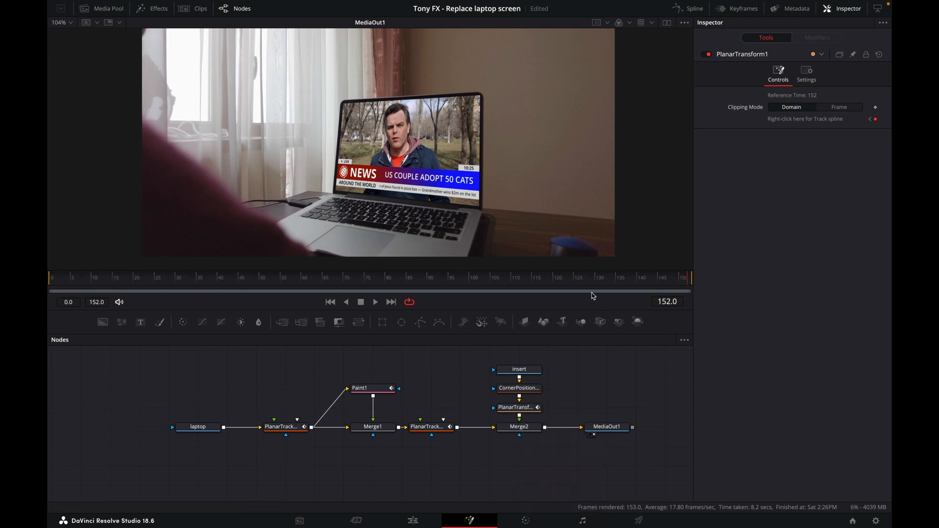
# Step: Set Merge2 to Screen mode with gain 0.811 and blend 0.929, then play back from the start
pyautogui.click(518, 426)
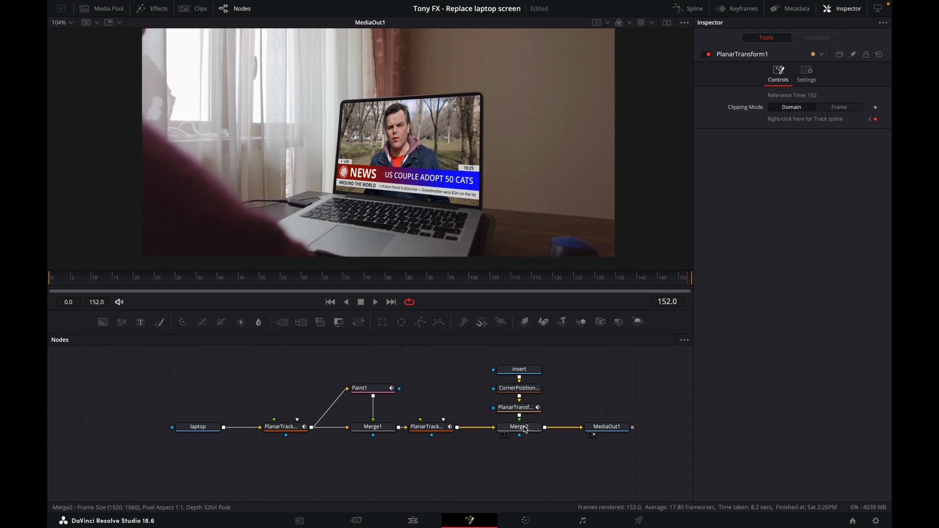
pyautogui.click(518, 427)
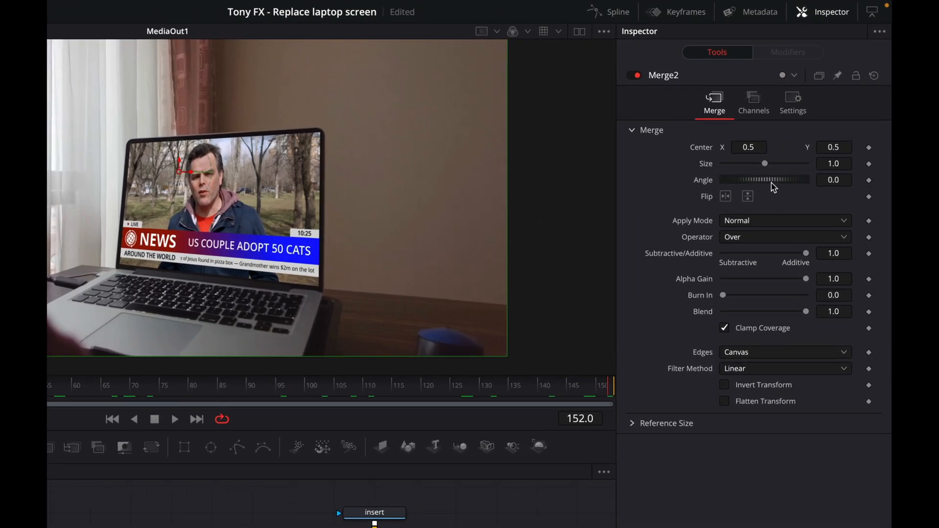
pyautogui.click(785, 221)
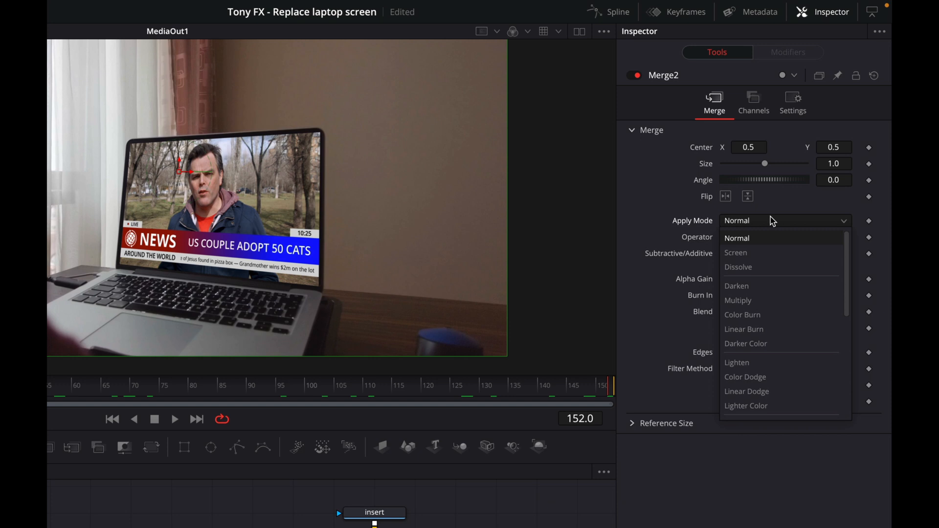
pyautogui.moveTo(746, 252)
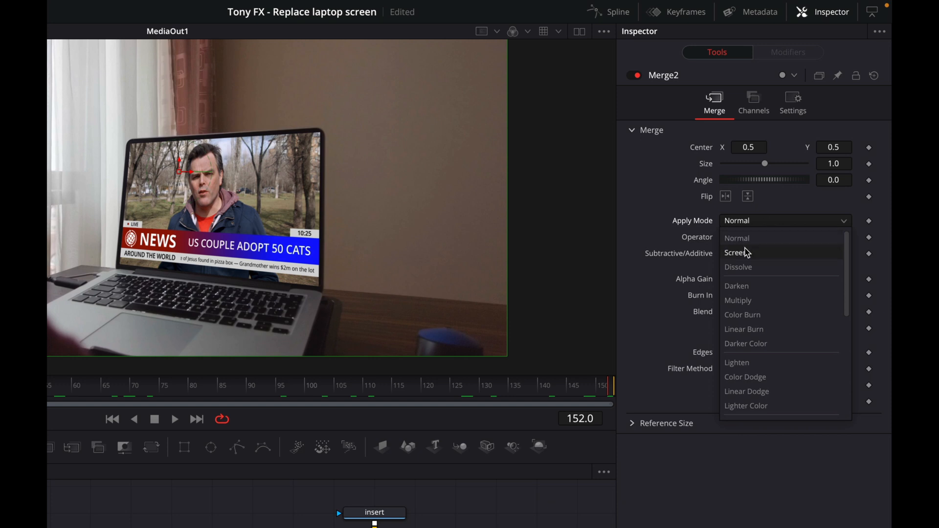
pyautogui.click(735, 252)
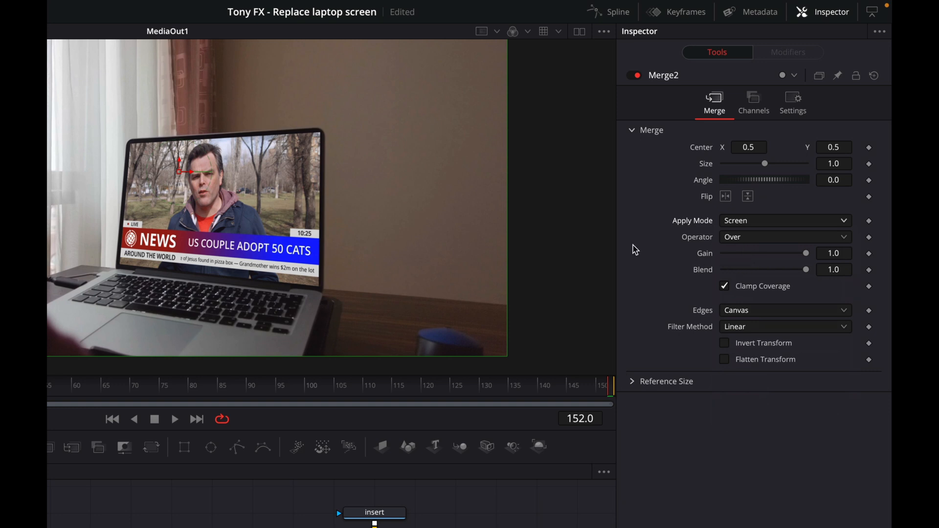
pyautogui.moveTo(172, 257)
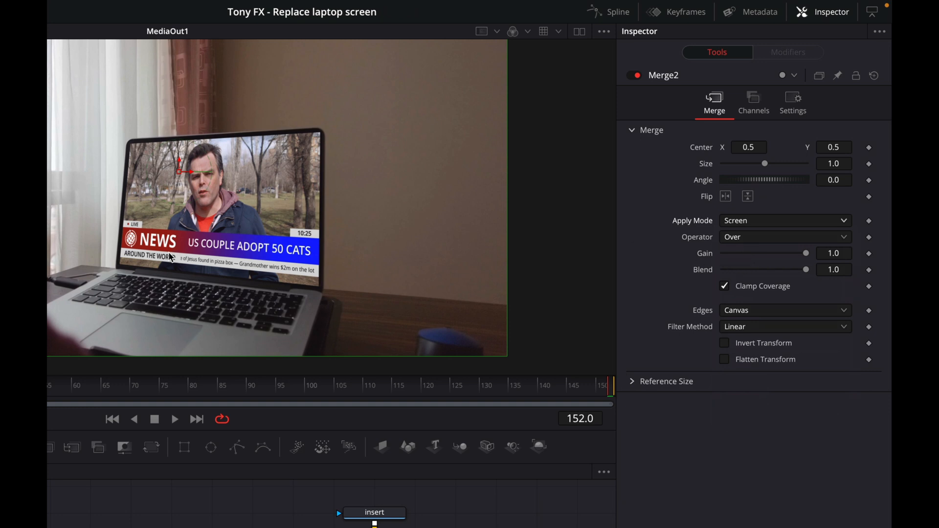
pyautogui.moveTo(218, 237)
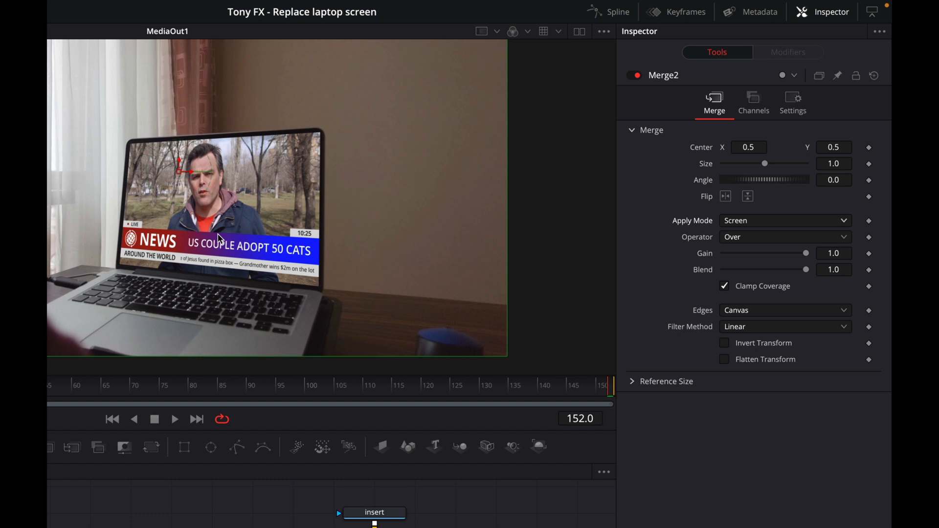
pyautogui.moveTo(816, 257)
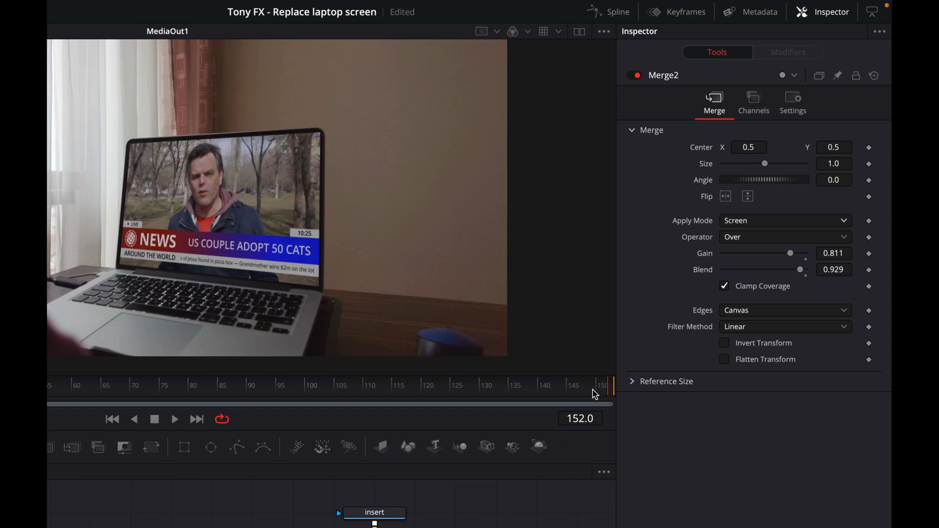
pyautogui.click(112, 420)
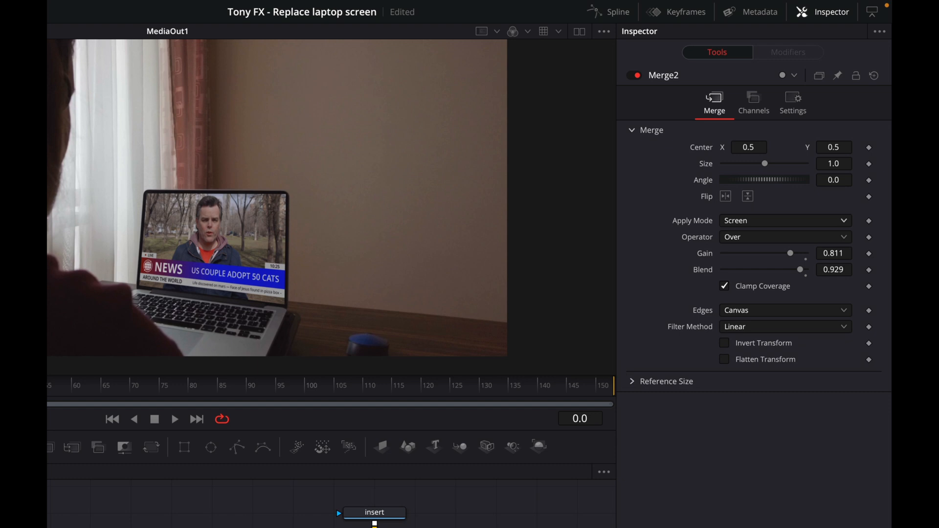
pyautogui.click(66, 387)
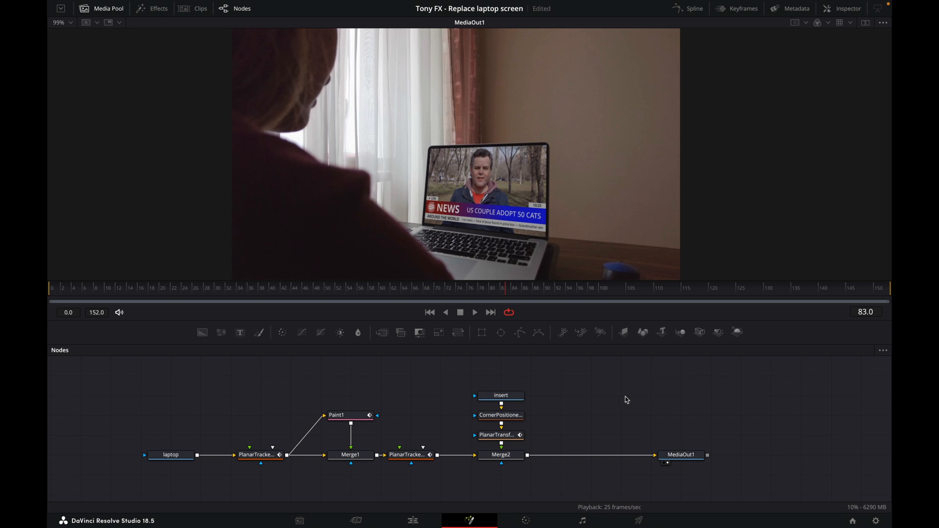
# Step: Add ColorCorrector1 after Merge2 with saturation 0.85, lift -0.02 and gamma 0.9
pyautogui.click(501, 455)
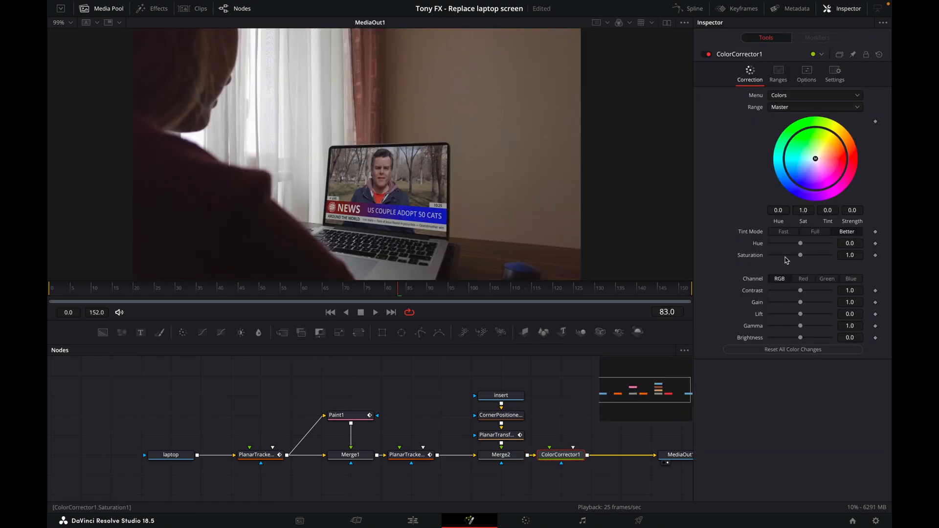
pyautogui.click(851, 254)
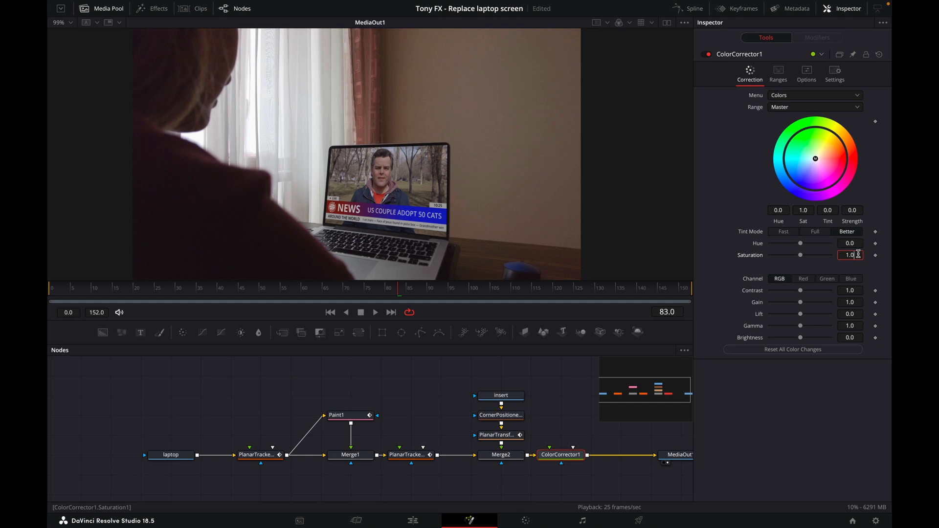
pyautogui.tripleClick(849, 254)
pyautogui.write('0.85')
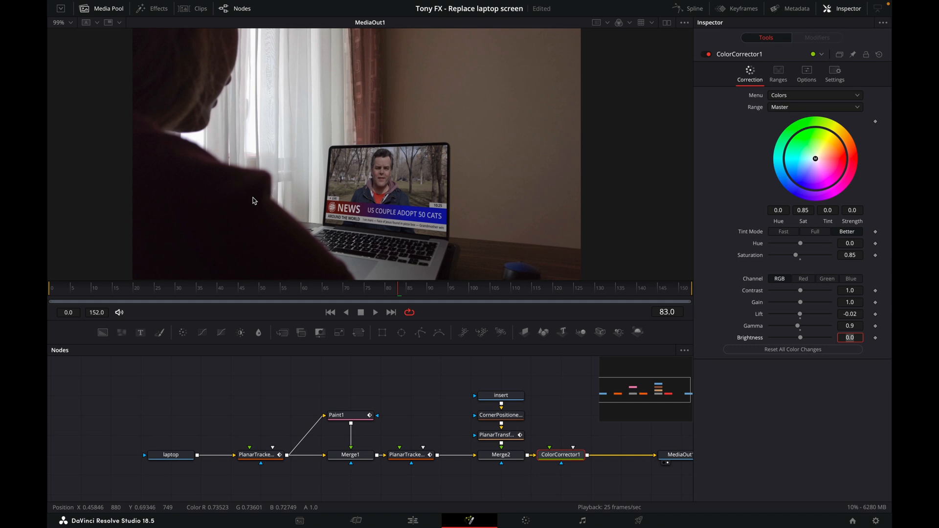
pyautogui.moveTo(403, 152)
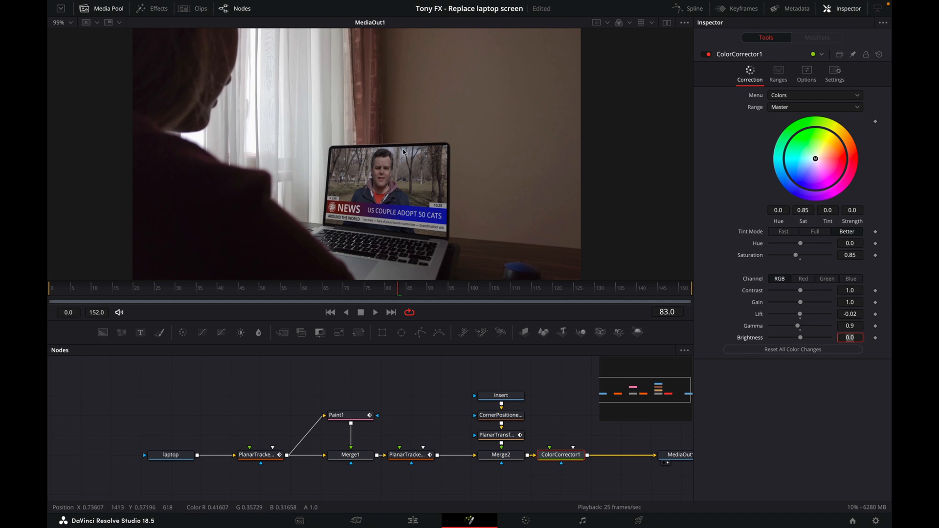
pyautogui.moveTo(181, 249)
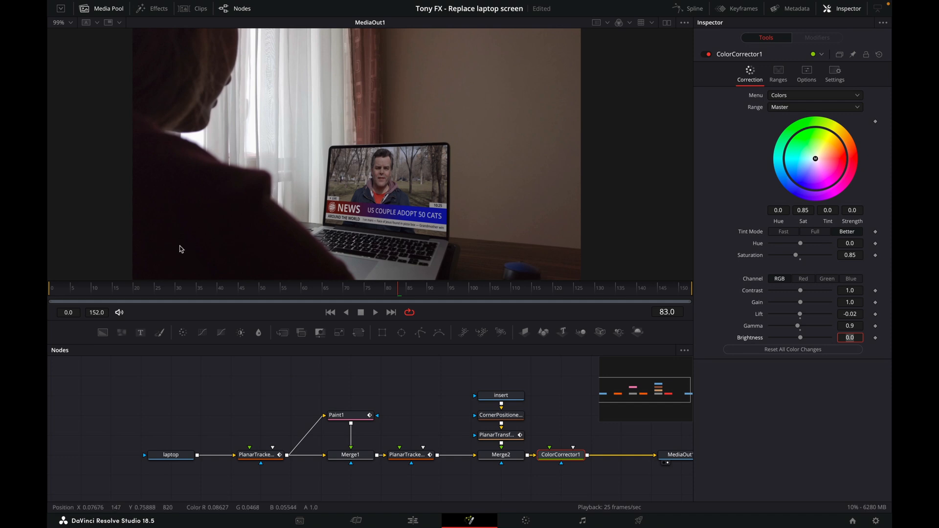
pyautogui.moveTo(442, 505)
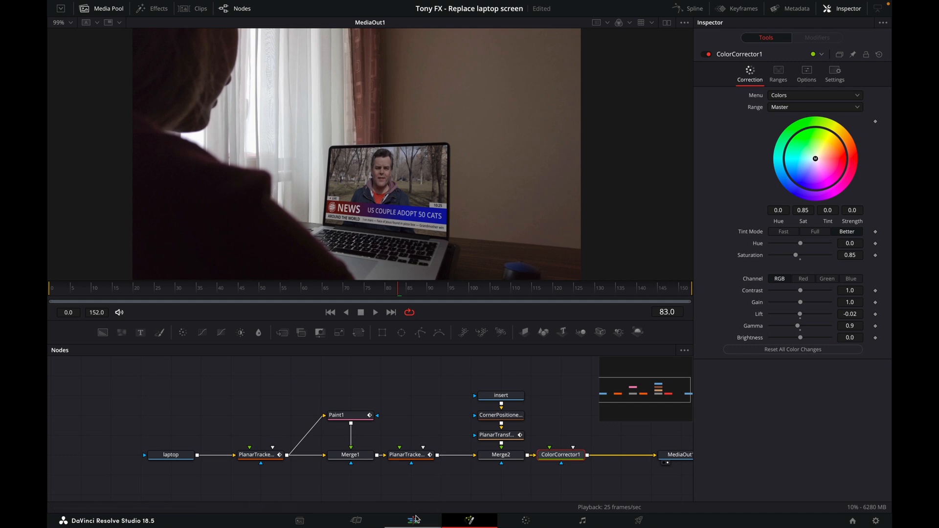
# Step: Switch to the Edit page, play Fusion Clip 1, then stop and return to the start
pyautogui.click(411, 520)
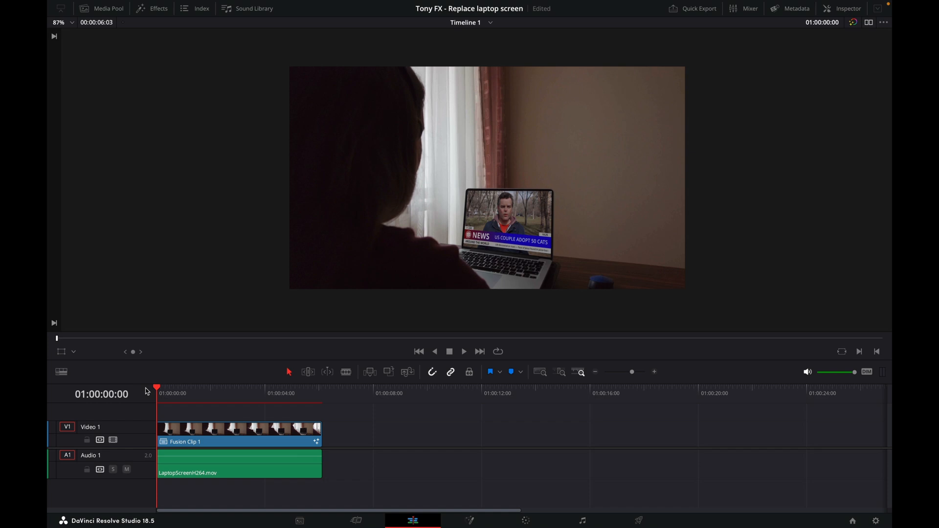
pyautogui.moveTo(394, 441)
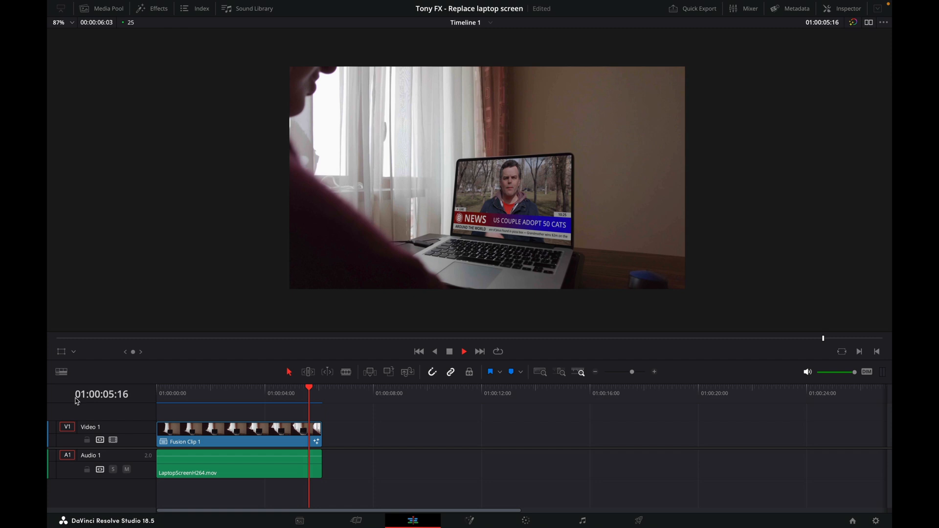
pyautogui.click(419, 352)
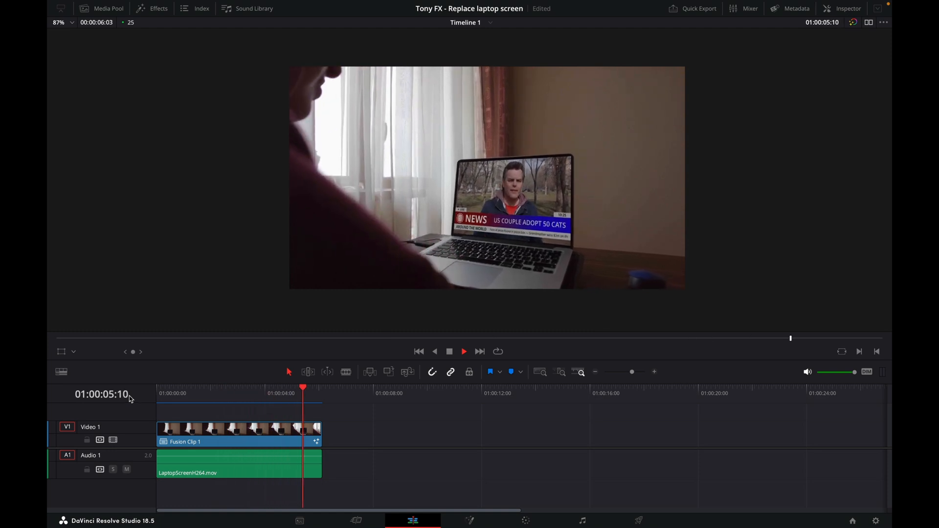
pyautogui.click(419, 352)
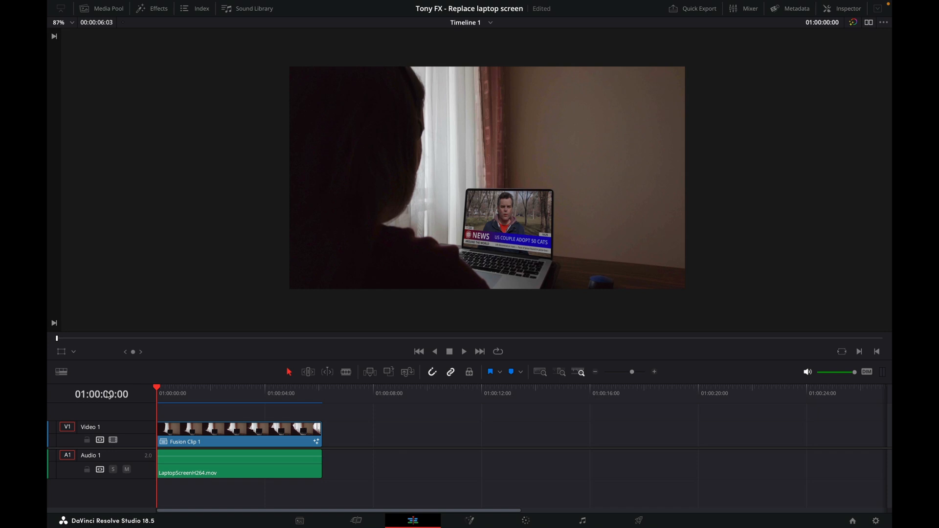